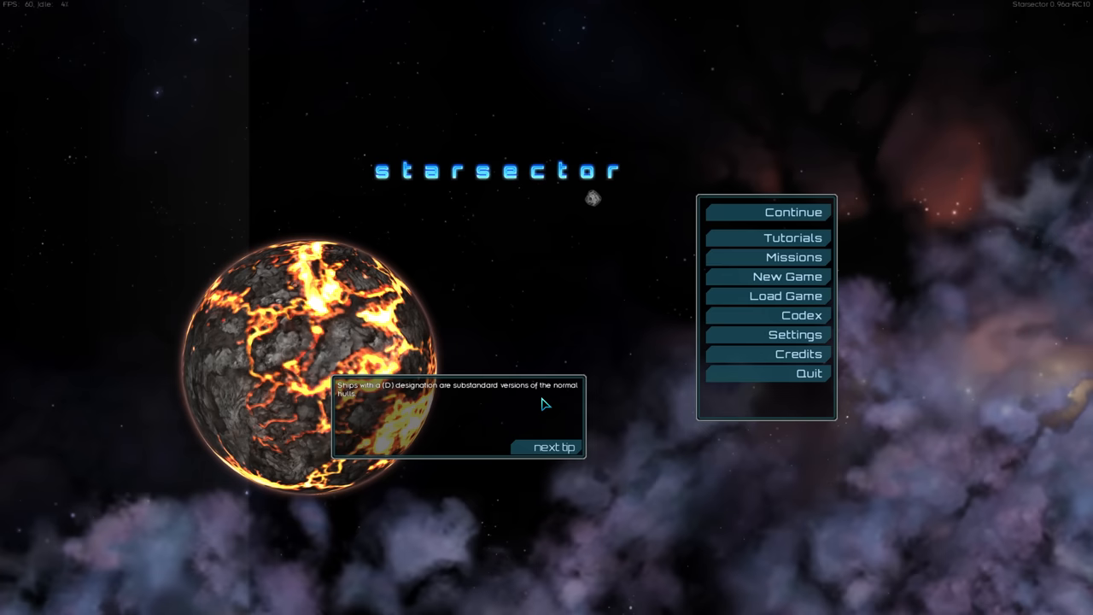
Start a new game, choose a male portrait, and begin naming the commander Magnae Pugnatores.
click(786, 276)
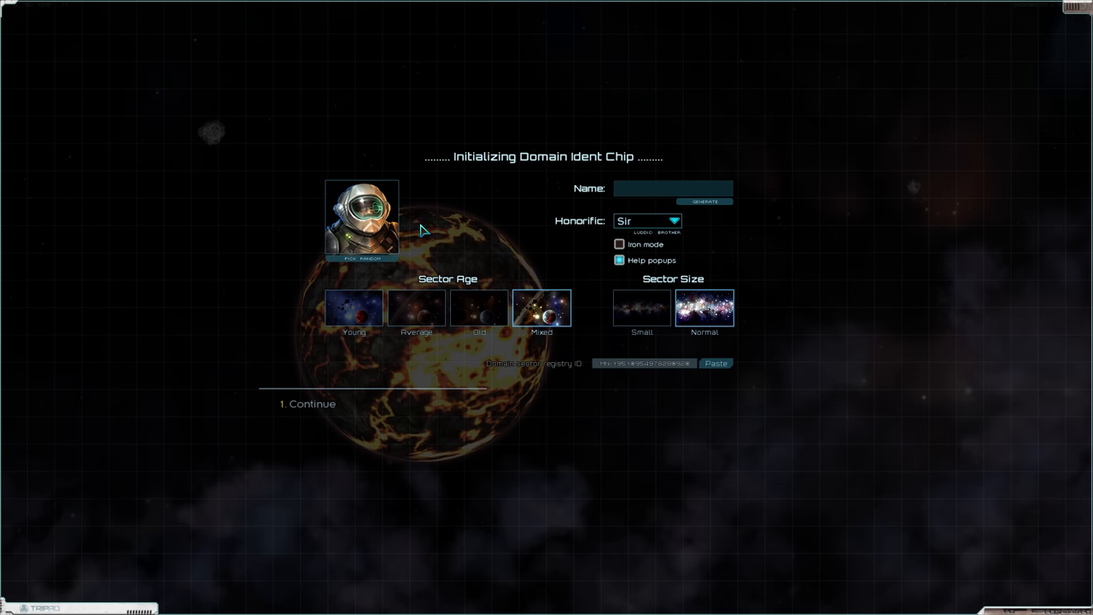
click(361, 216)
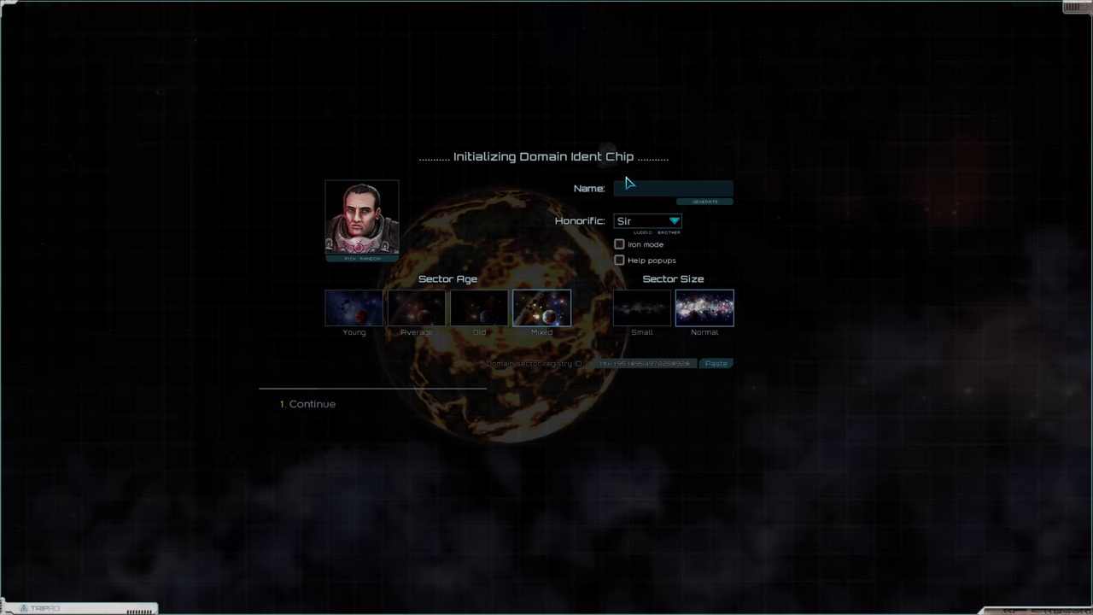
click(705, 202)
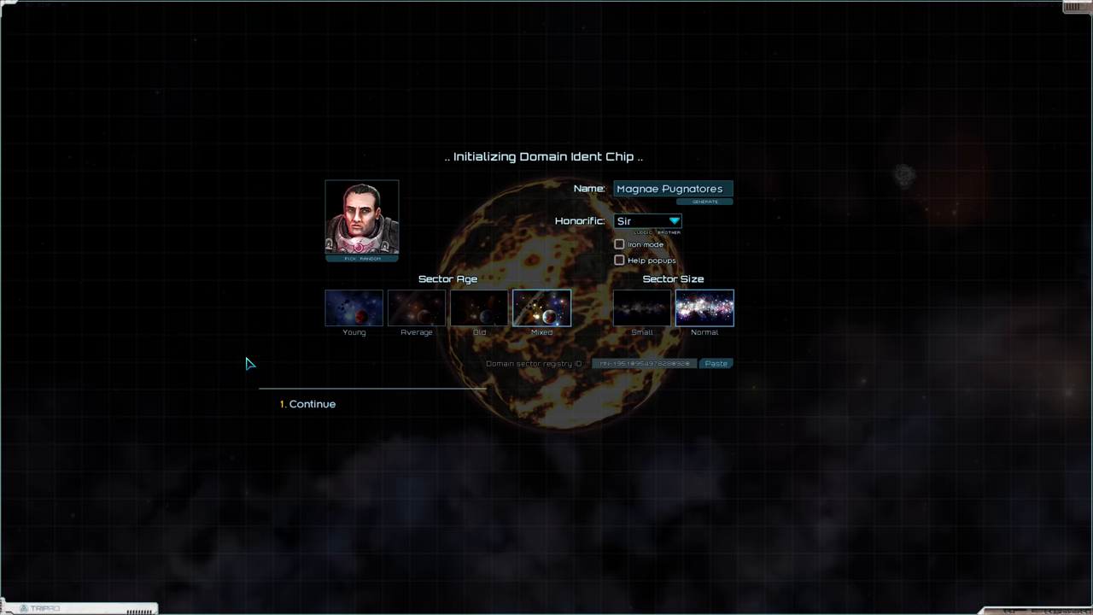
Set up a hard free start as an Ensign with 20,000 credits and rerolled ships.
click(311, 403)
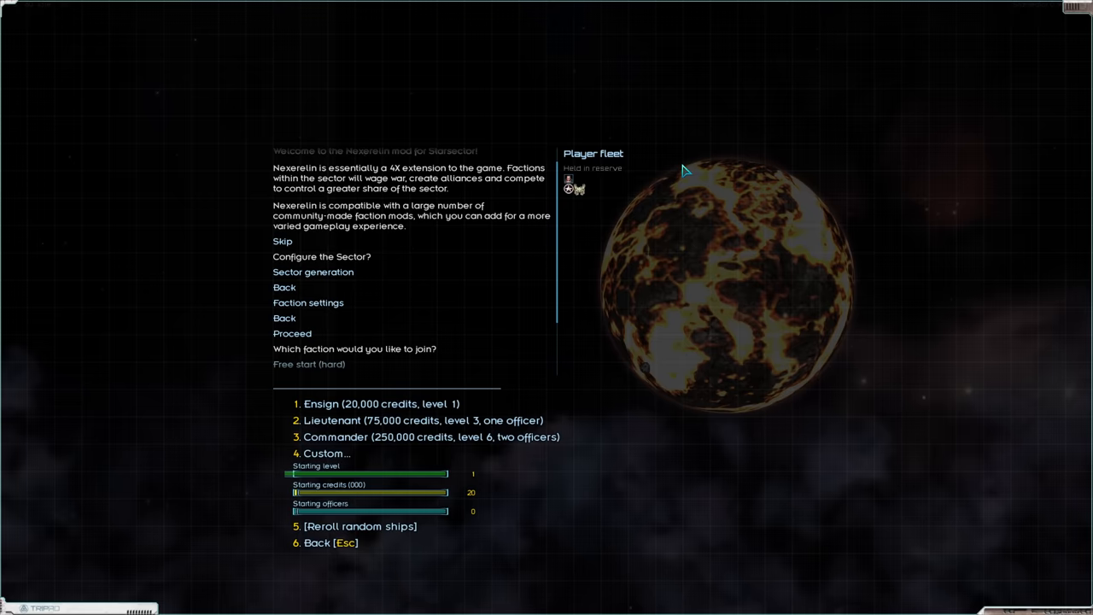
click(360, 526)
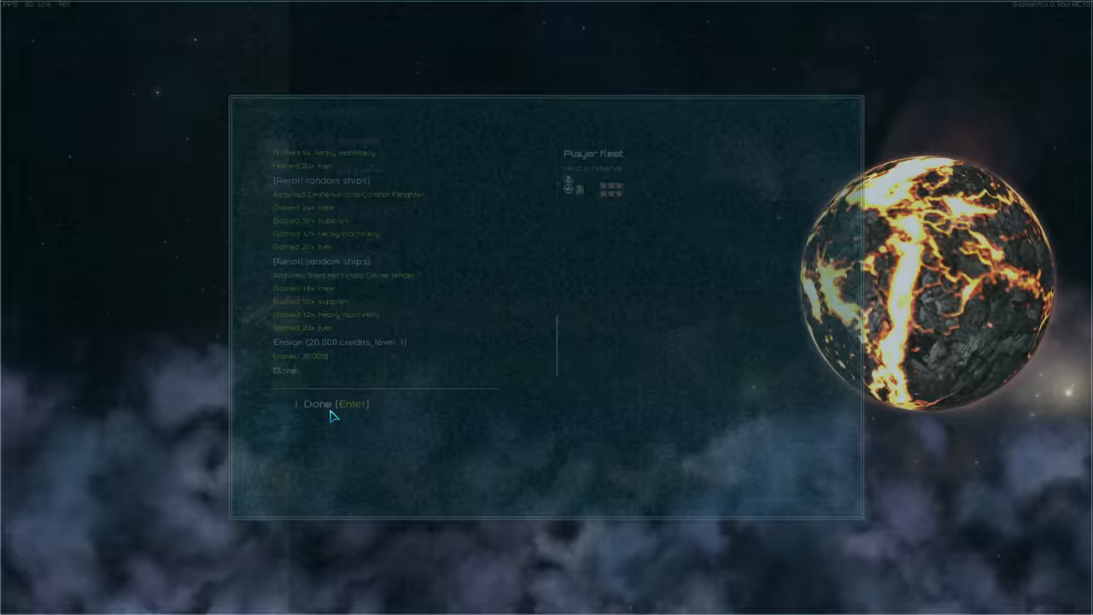
Learn Fighter Uplink with the starting skill point and launch the game.
click(331, 403)
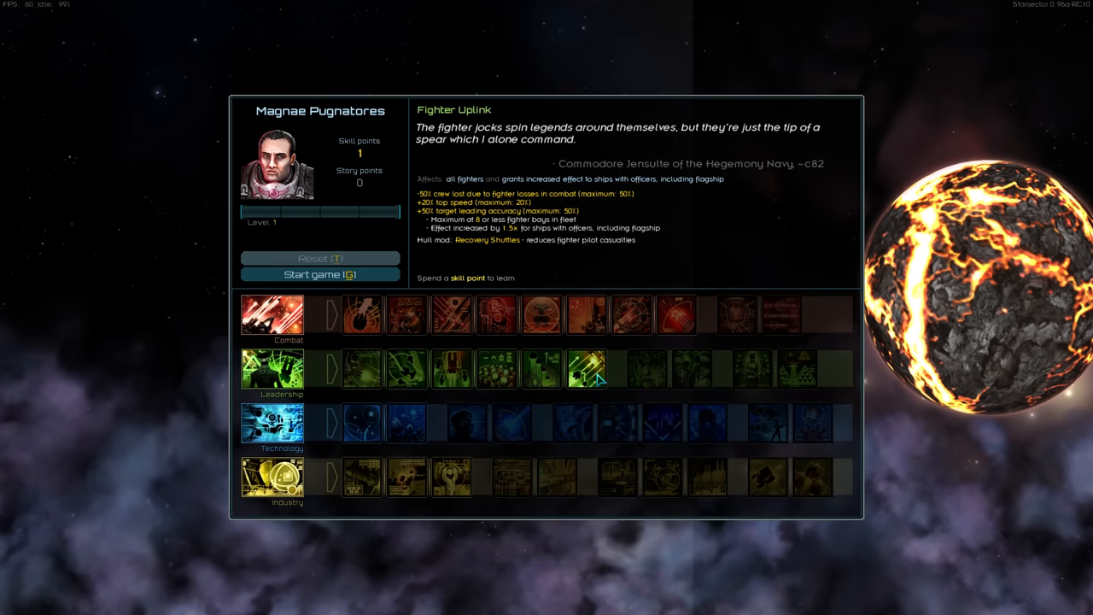
click(585, 368)
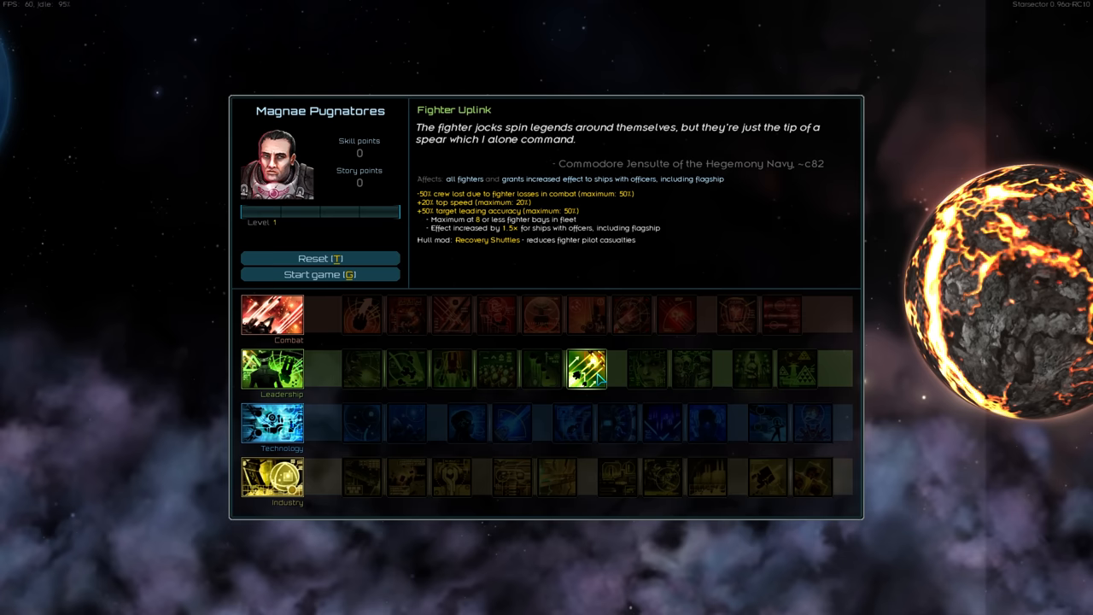
click(320, 274)
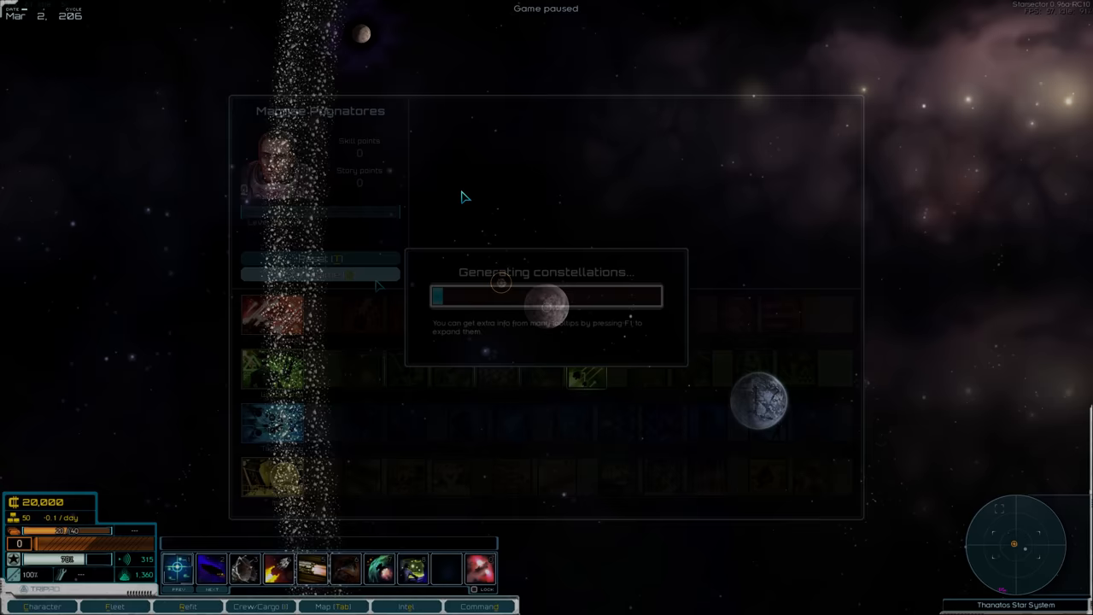
View the sector intel and select the Shepherd drone tender for 9,500 credits.
click(405, 606)
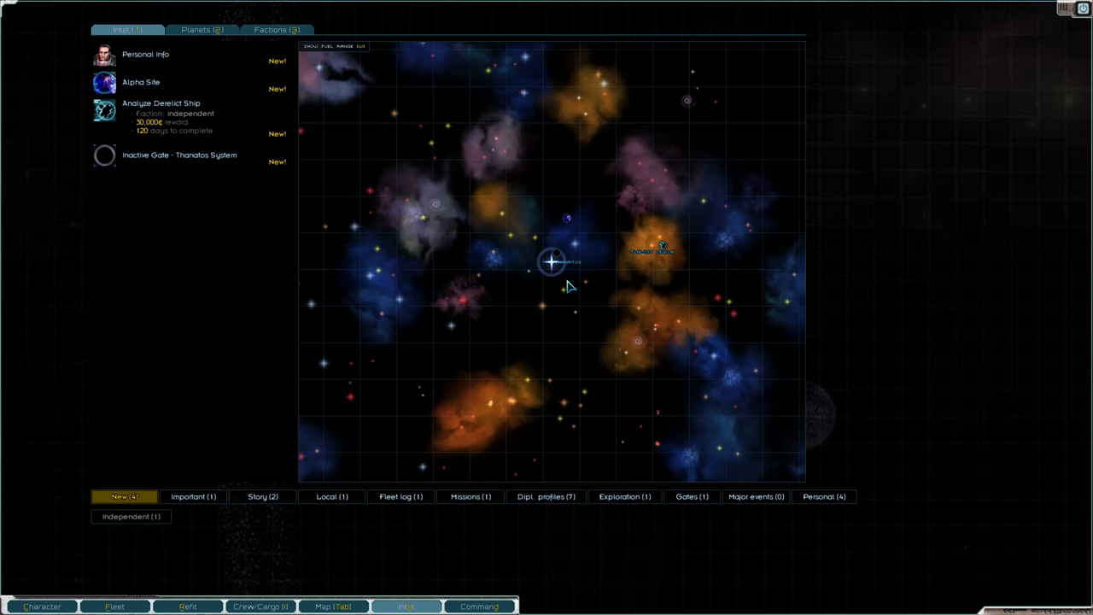
mouse_move(585, 303)
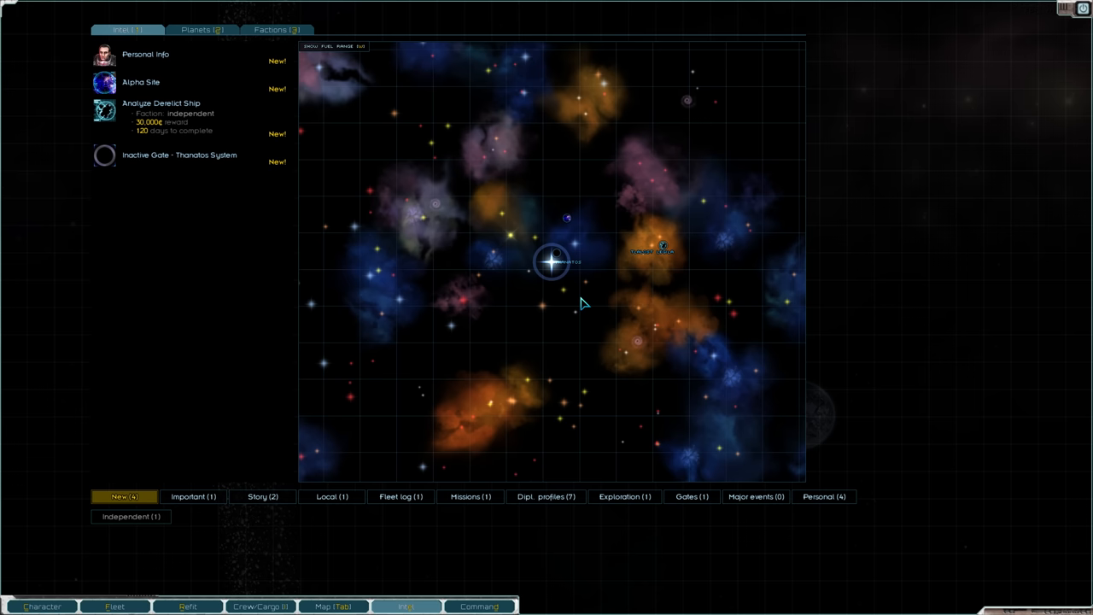
click(161, 103)
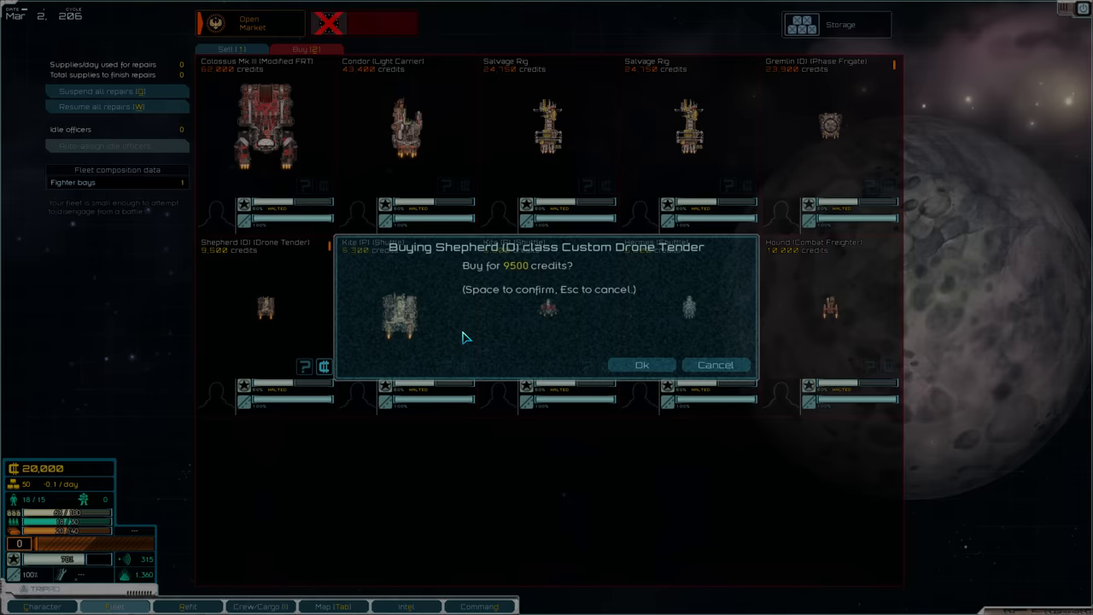
Confirm buying the Shepherd (D) Custom Drone Tender for 9,500 credits.
click(641, 364)
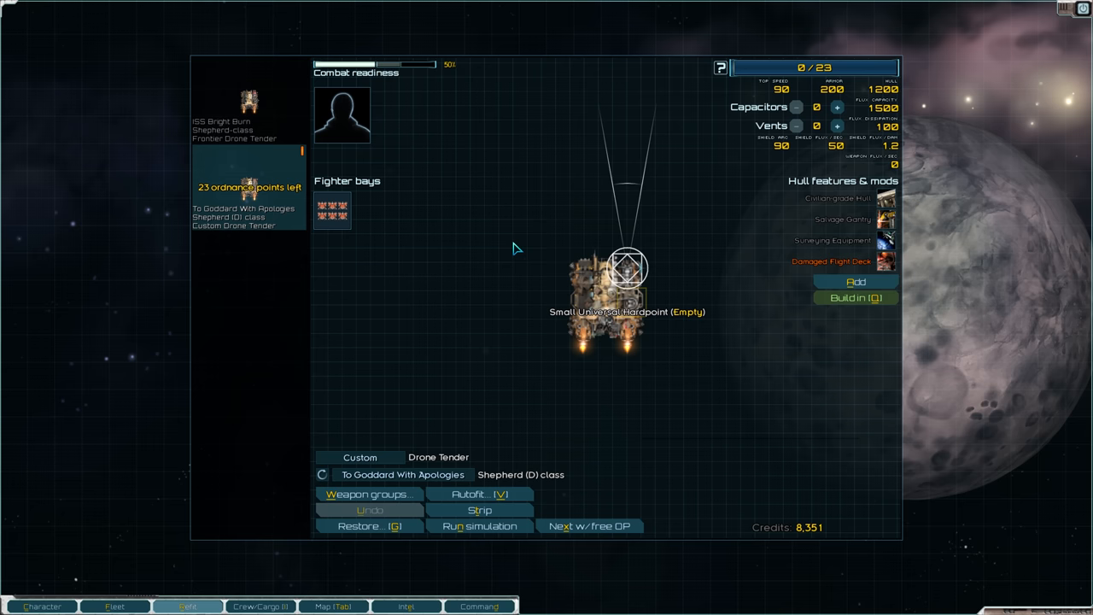
Fit a Tactical Laser and flux vents on the Shepherd, then pick ISS Bright Burn's weapon.
click(627, 267)
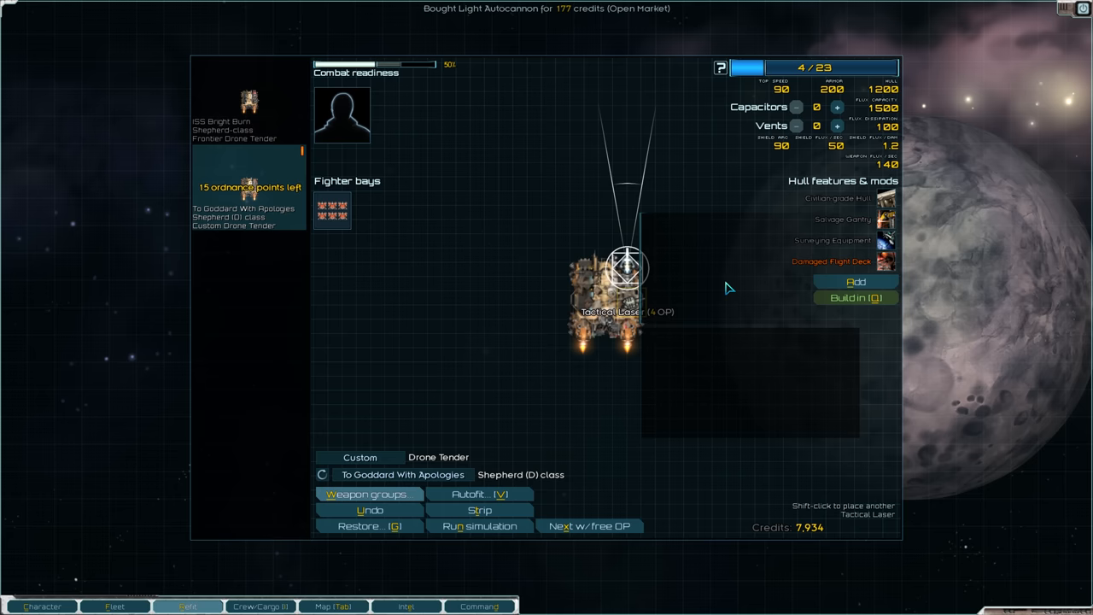
click(836, 125)
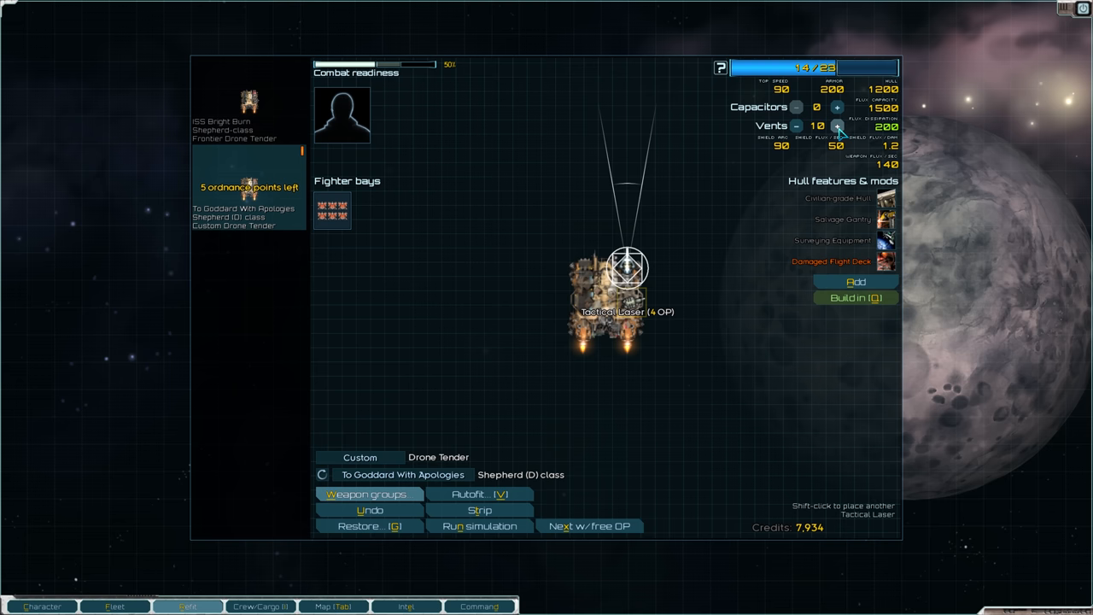
click(836, 107)
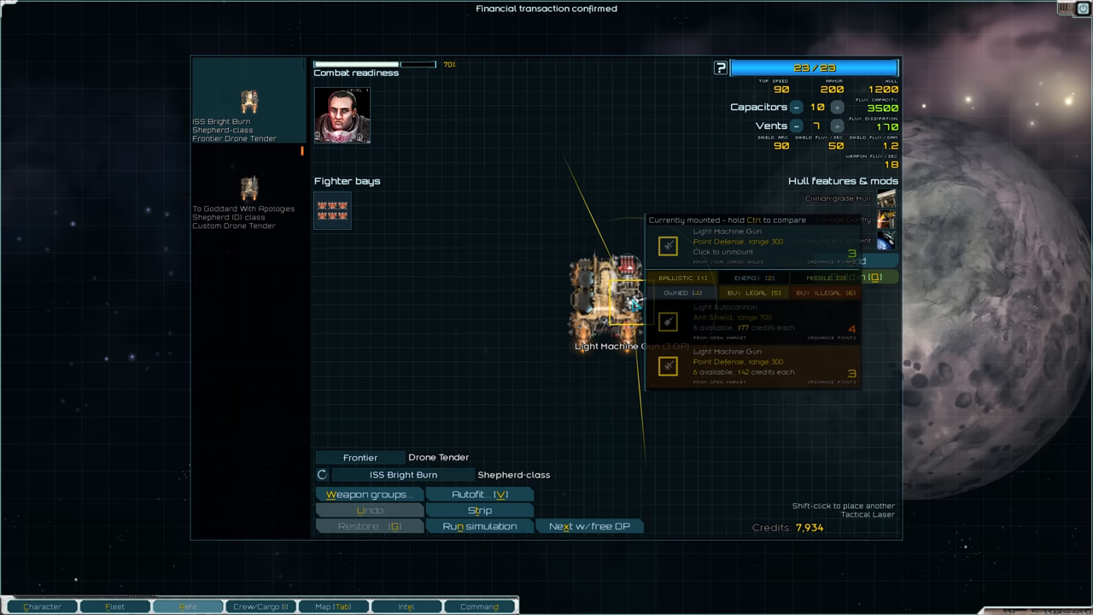
click(725, 327)
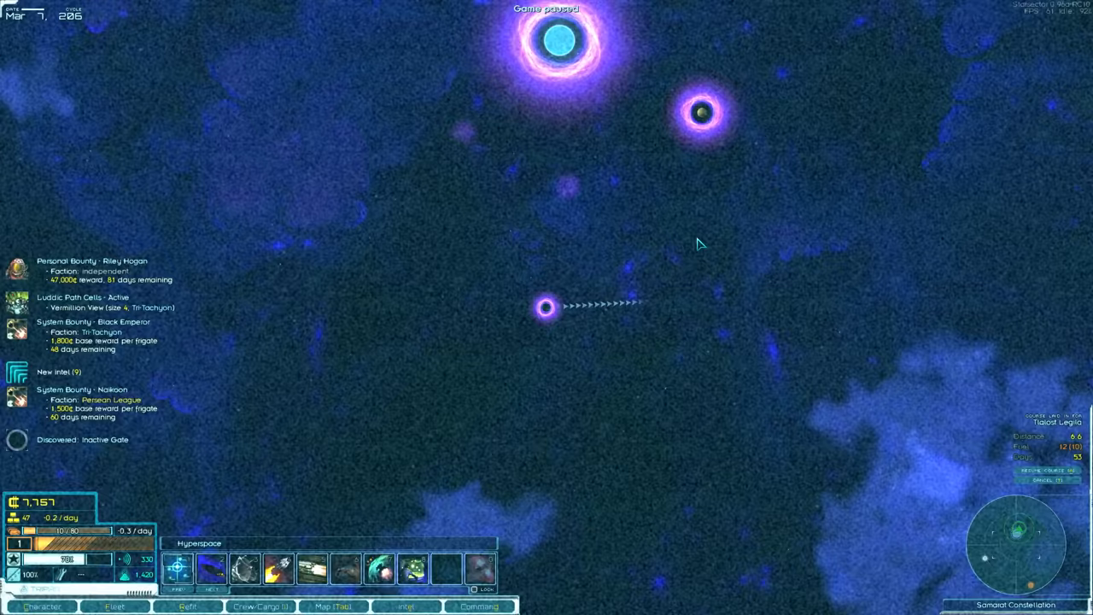
Unpause and travel along the plotted hyperspace course to Beta Nysa.
key(space)
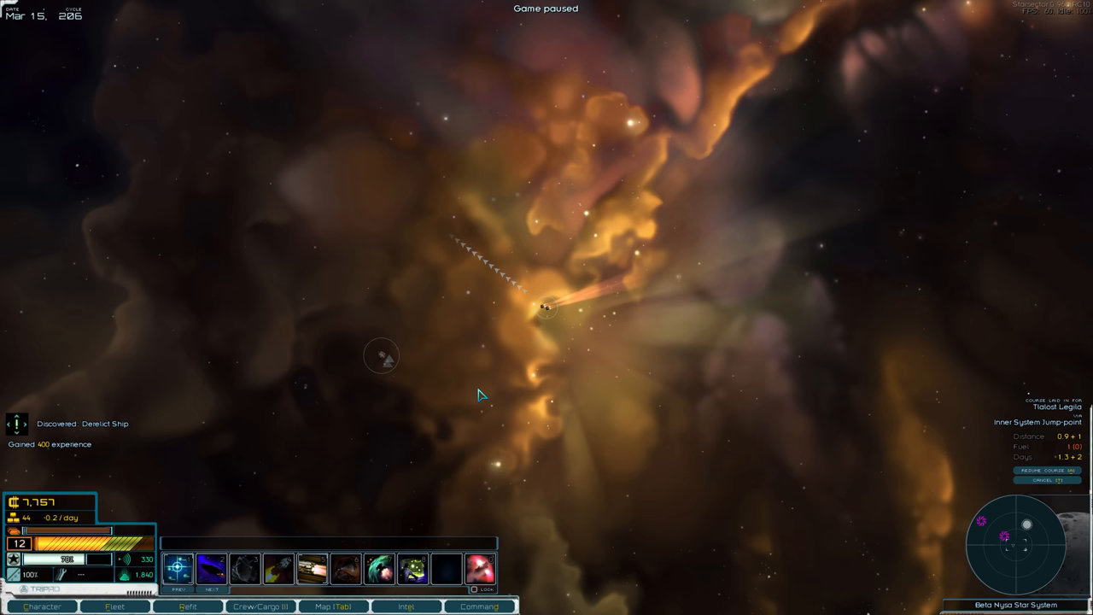
Fly to the derelict Legion battlecarrier, explore it, and consider recovering it.
click(544, 307)
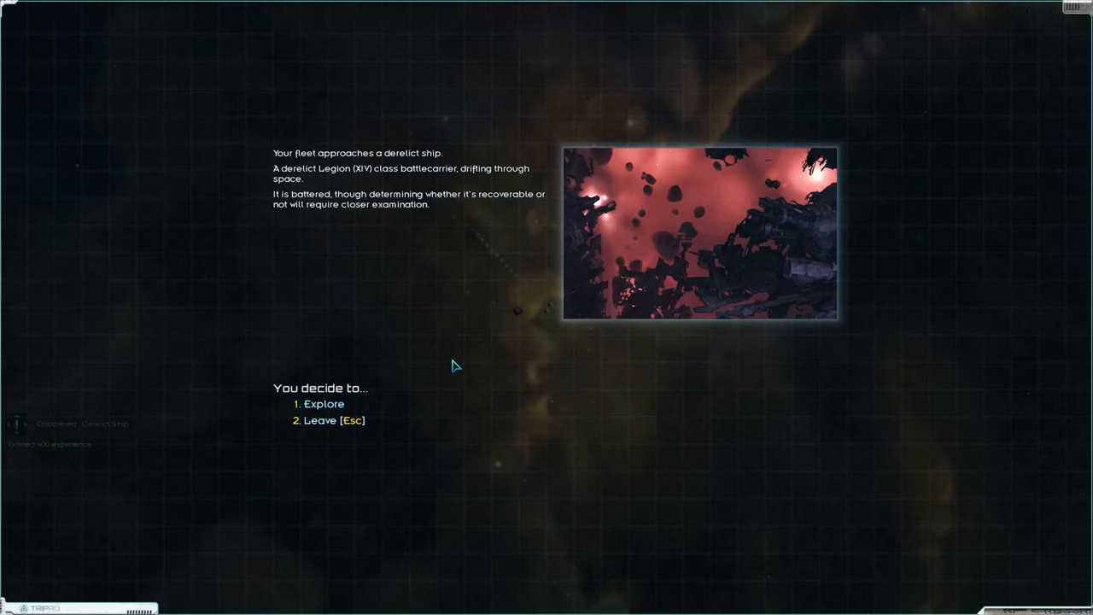
click(322, 403)
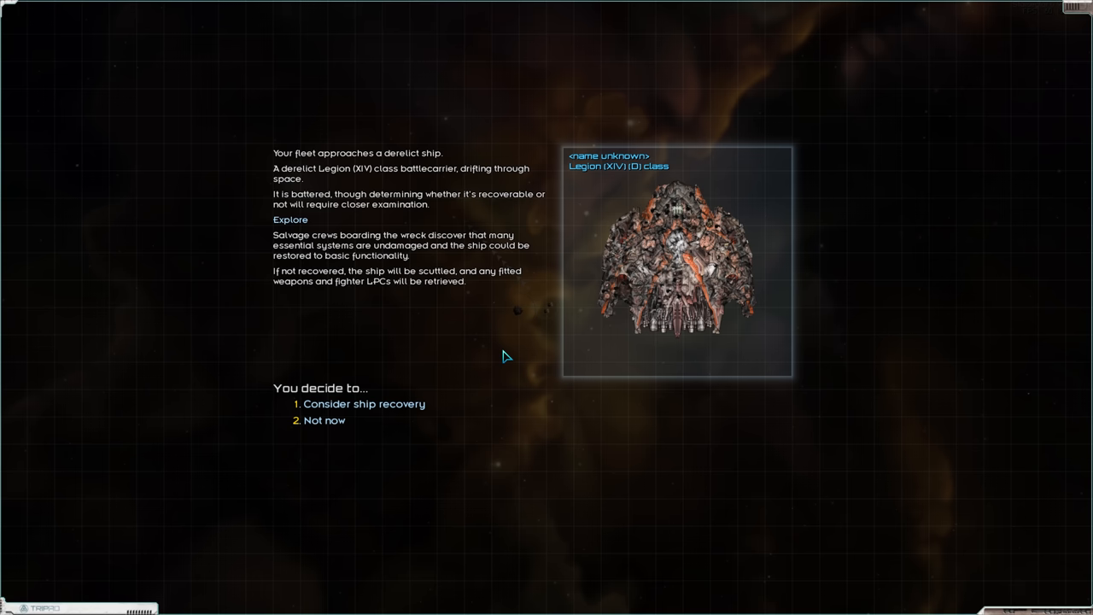
click(364, 403)
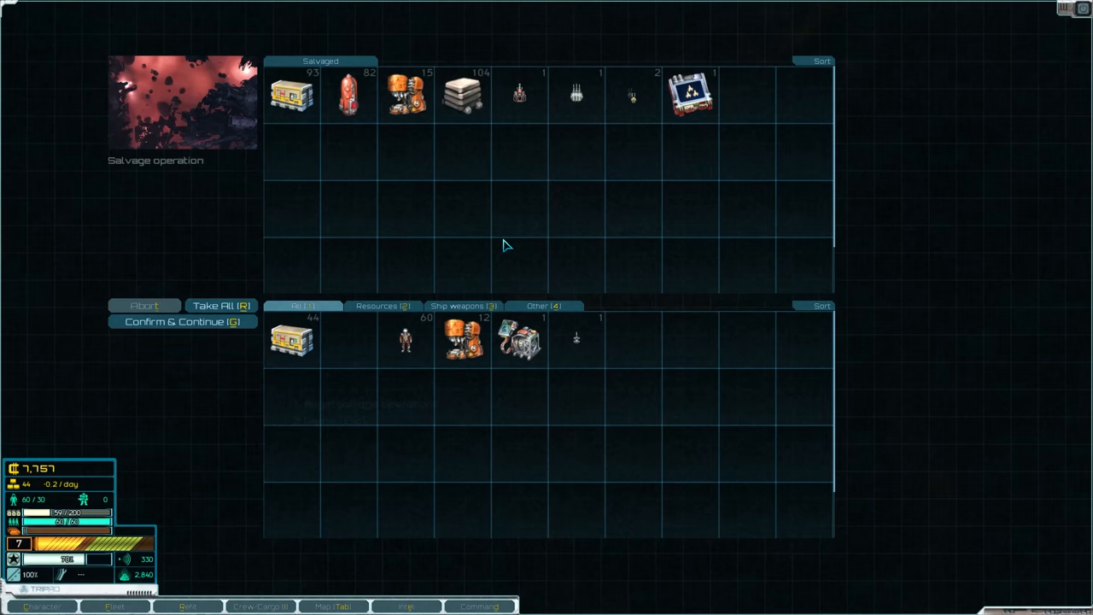
Take all salvage except two fuel into cargo and confirm.
click(220, 305)
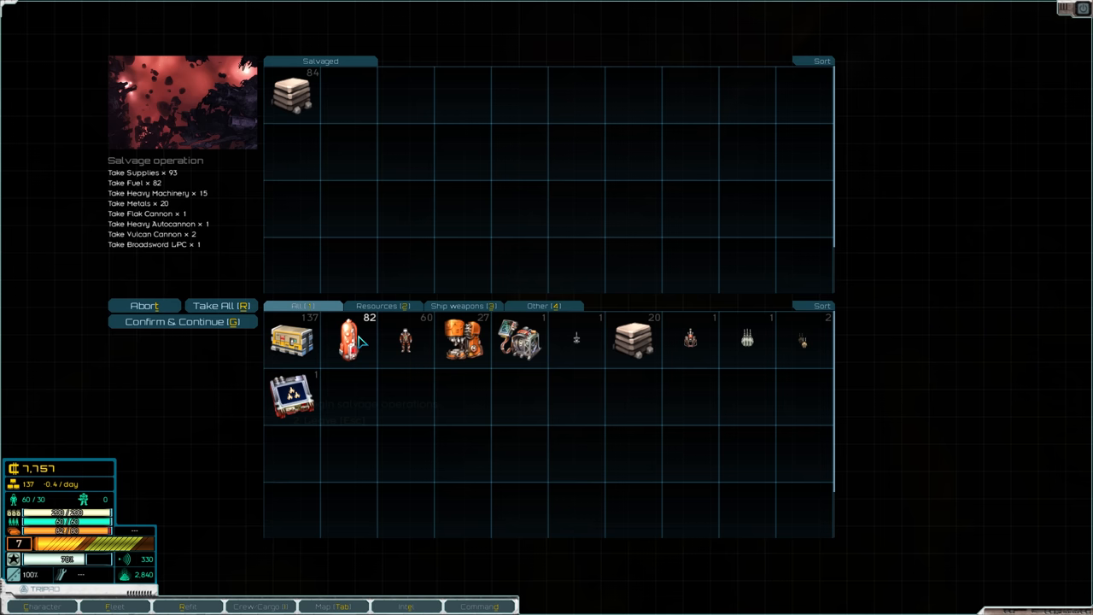
click(348, 340)
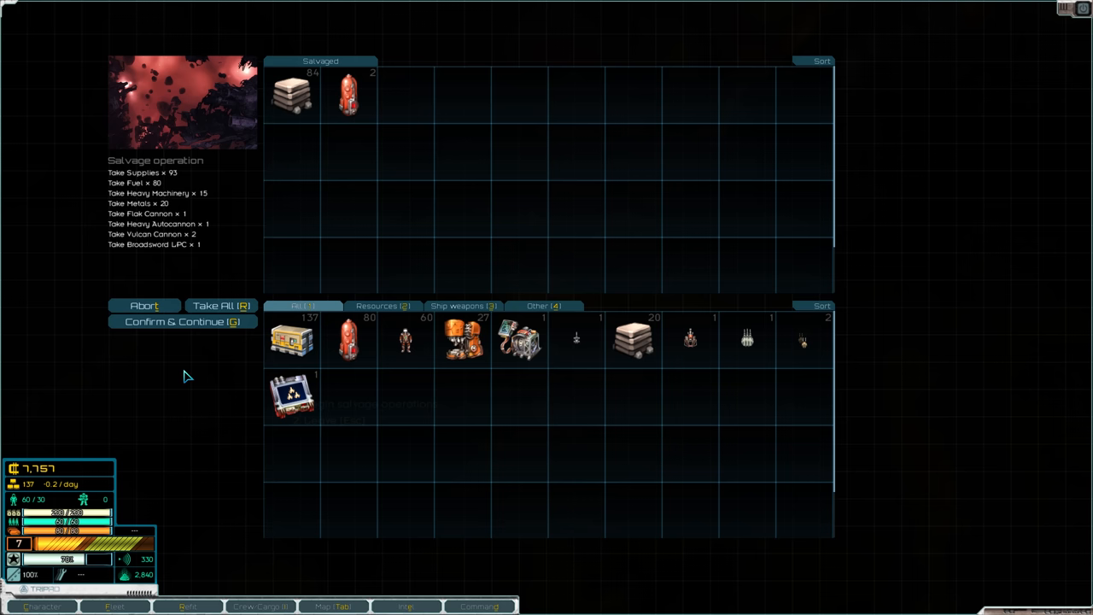
click(182, 321)
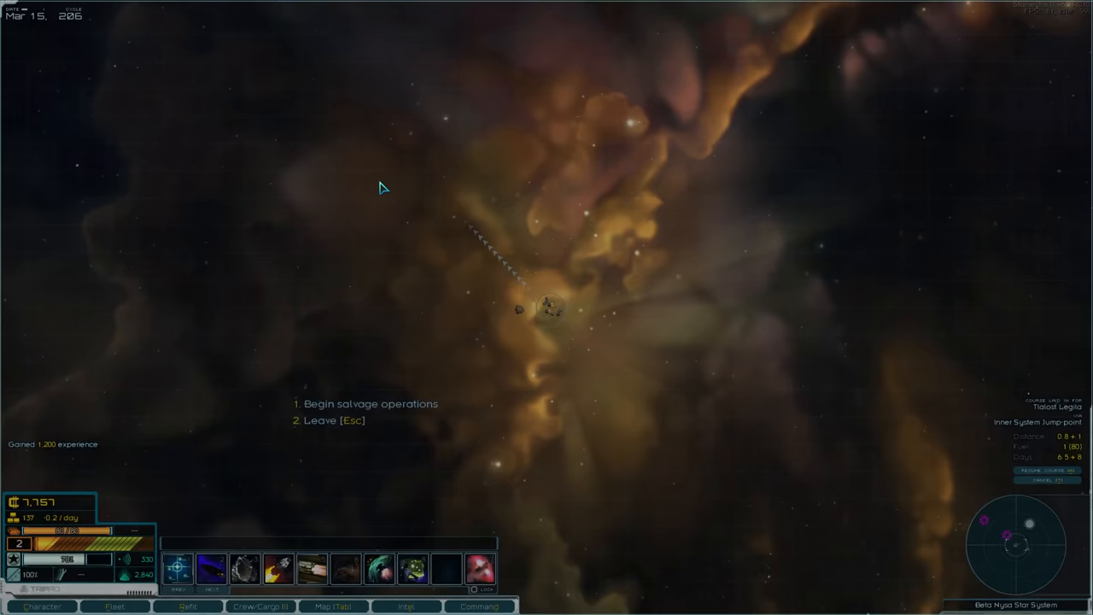
Close the salvage encounter and leave the derelict Venture-class cruiser behind.
click(372, 403)
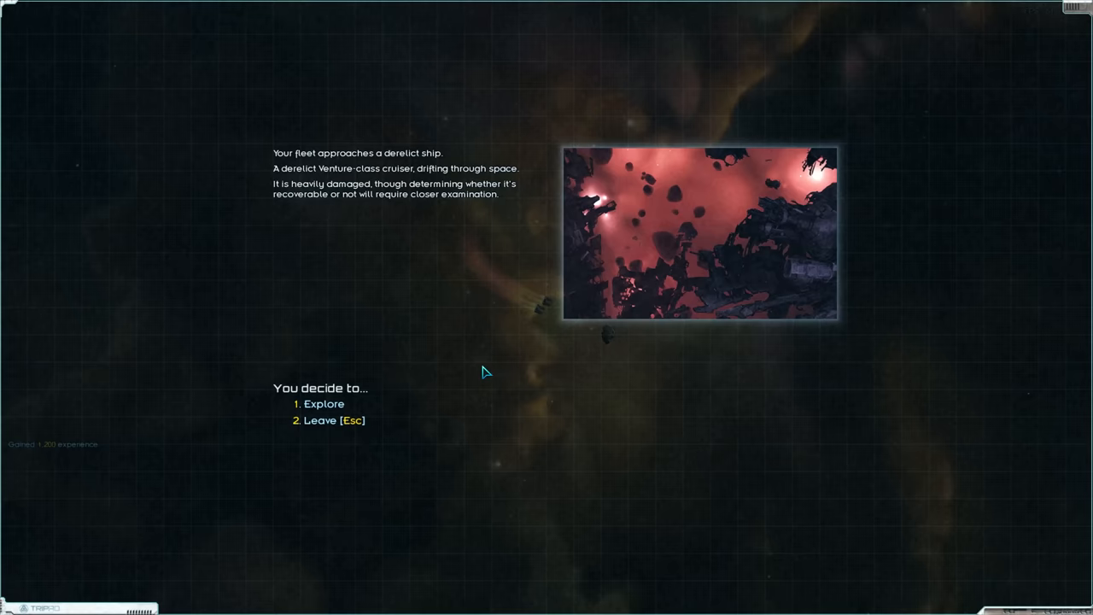
click(322, 403)
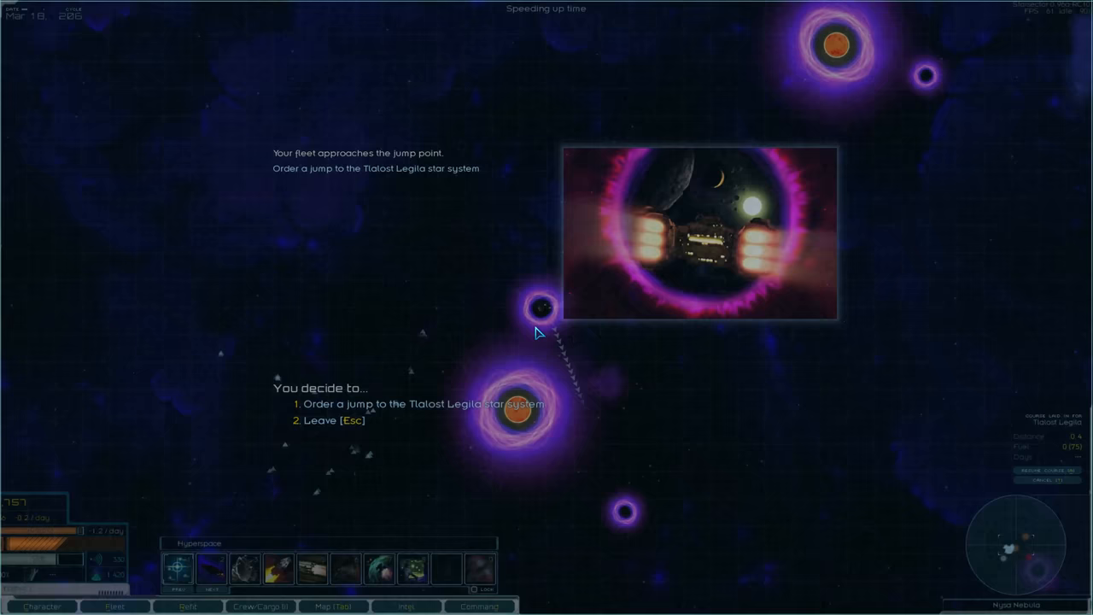
Jump to Tlalost Legila and run the derelict's black-box sensor package for 30,000 credits.
click(418, 404)
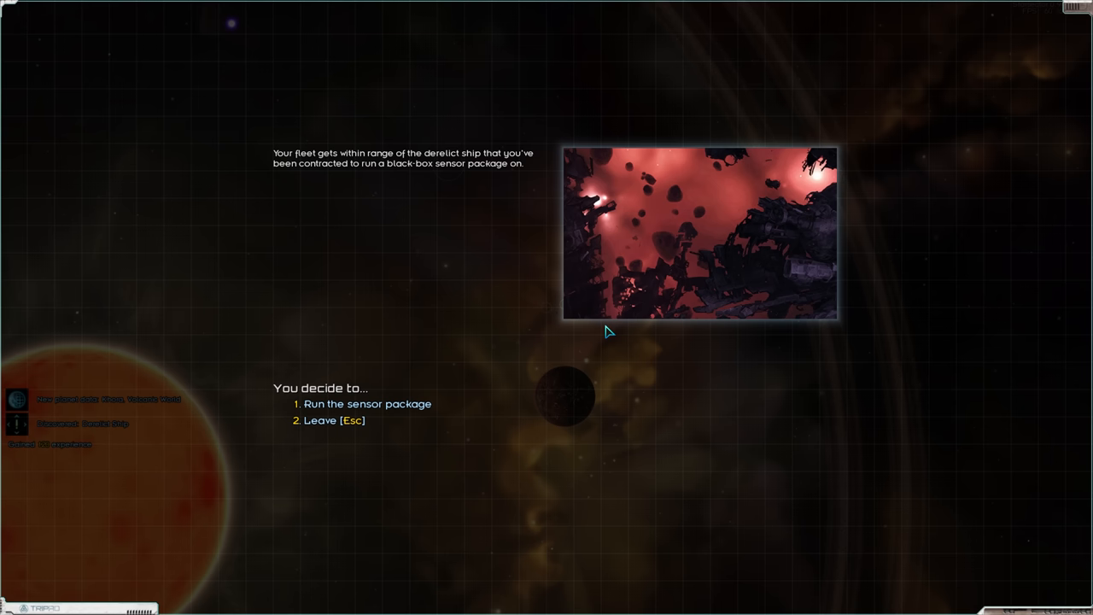
click(367, 404)
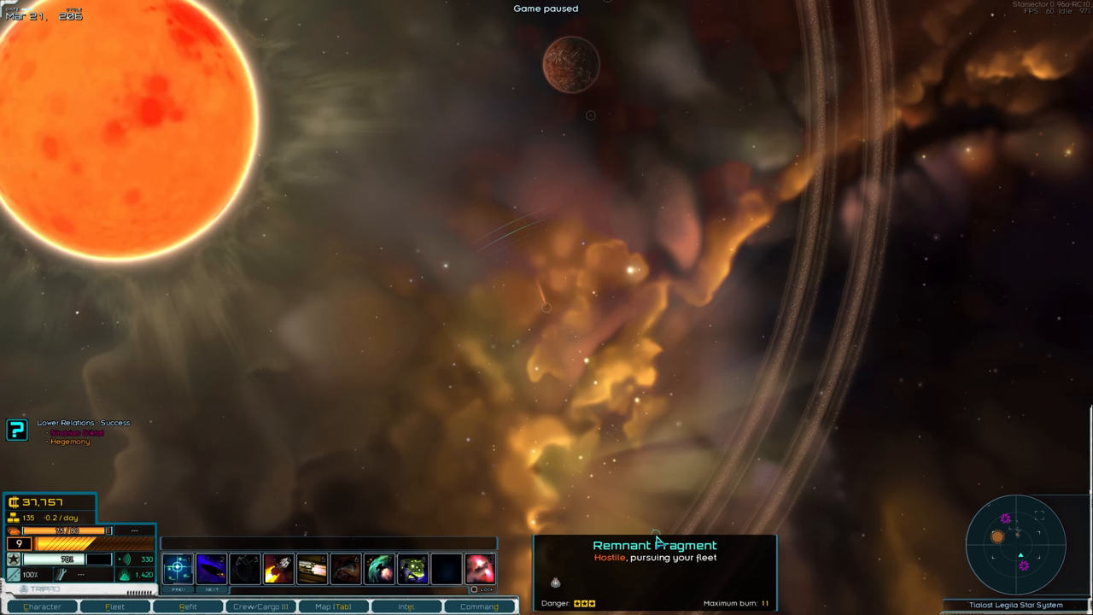
Engage and defeat the pursuing Remnant Fragment, pausing once mid-battle.
click(187, 606)
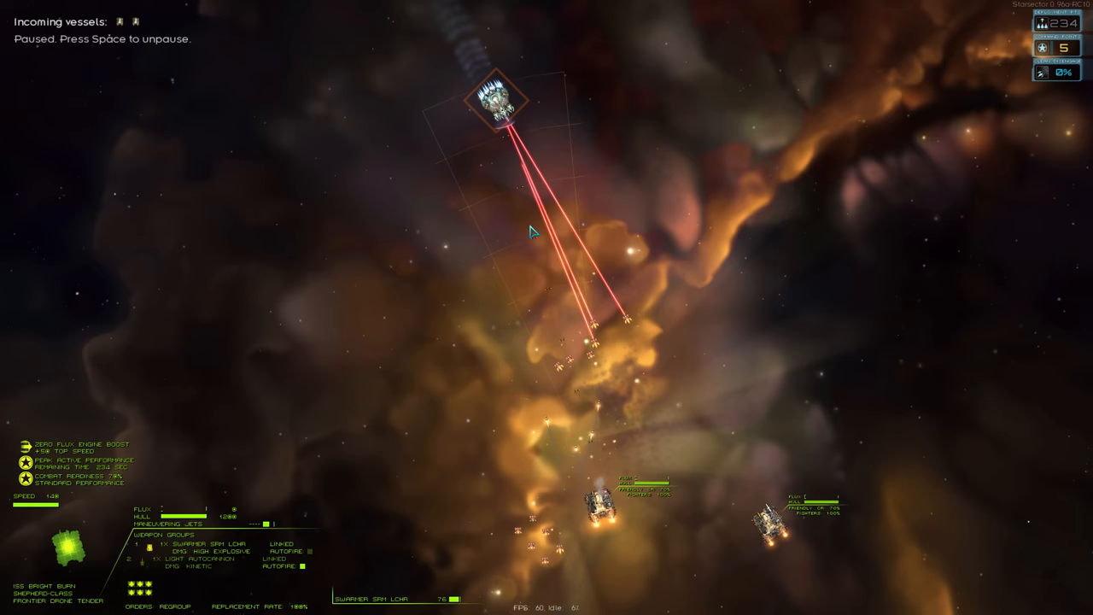
key(space)
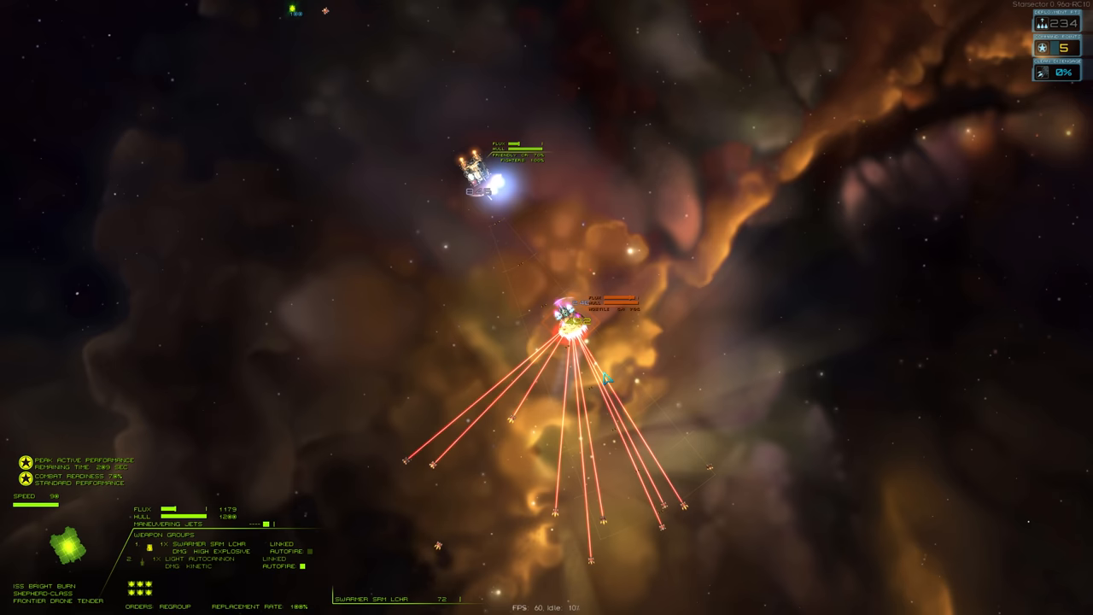
key(space)
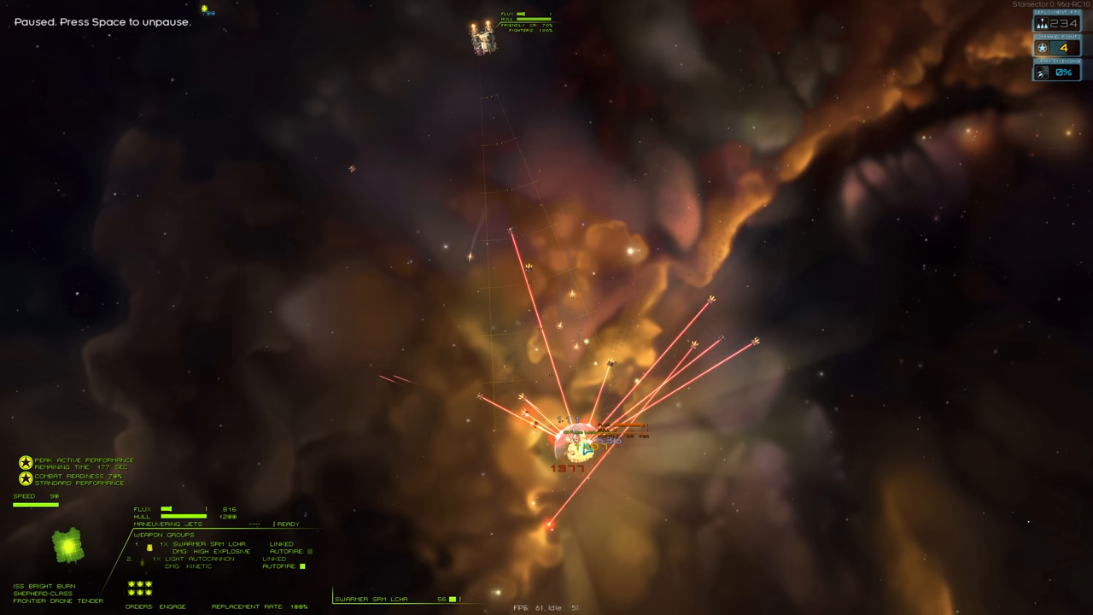
key(space)
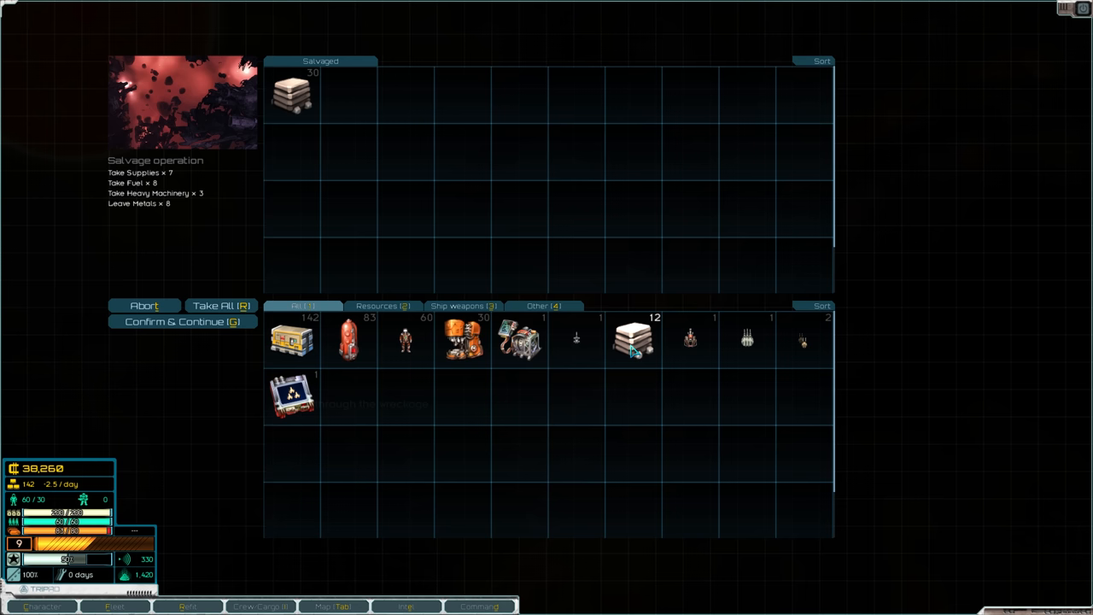
Confirm the Remnant salvage for 4,500 experience, then close the system map.
click(182, 321)
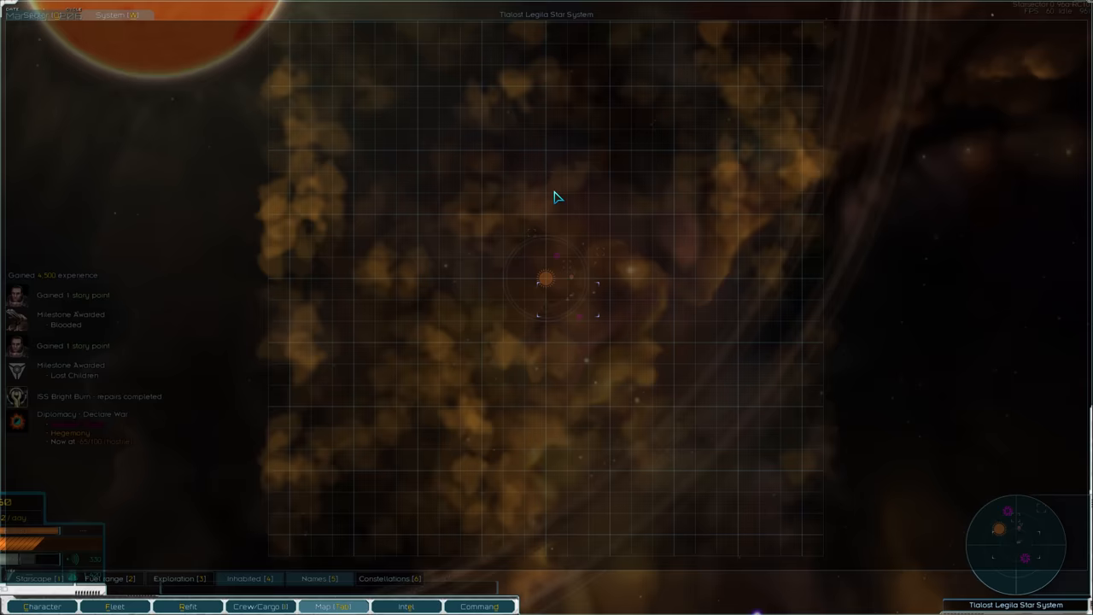
key(Tab)
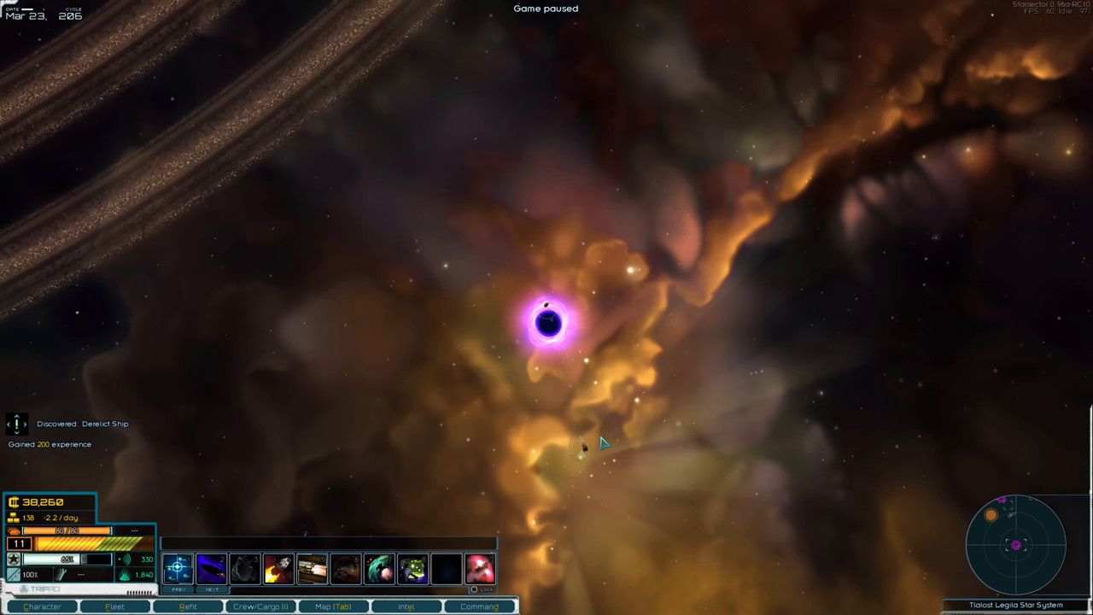
mouse_move(583, 445)
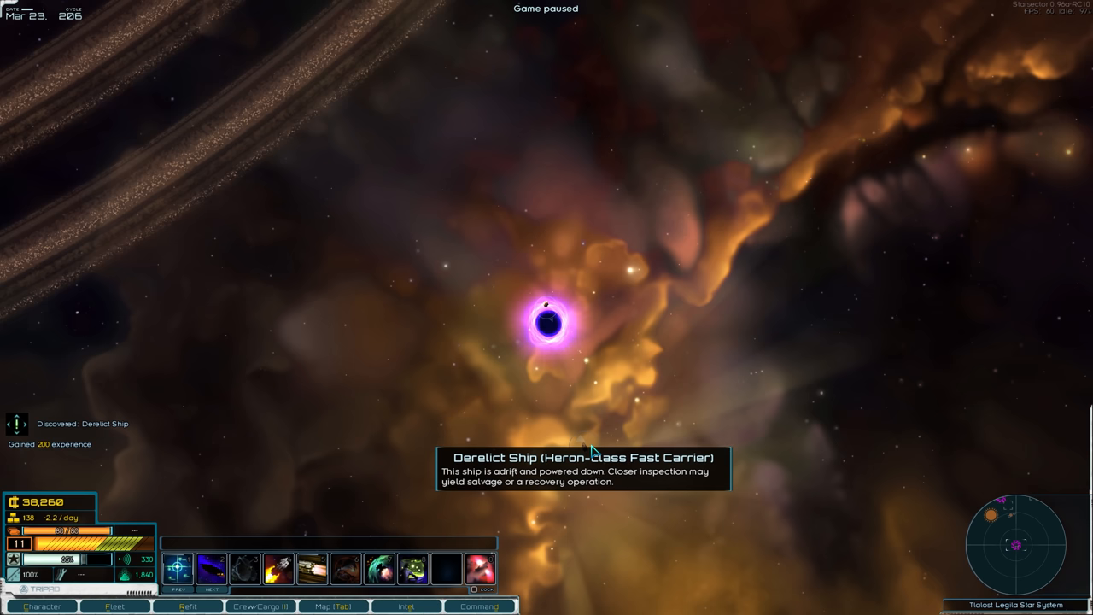
Explore the derelict Heron carrier for topography data and consider special recovery measures.
click(547, 322)
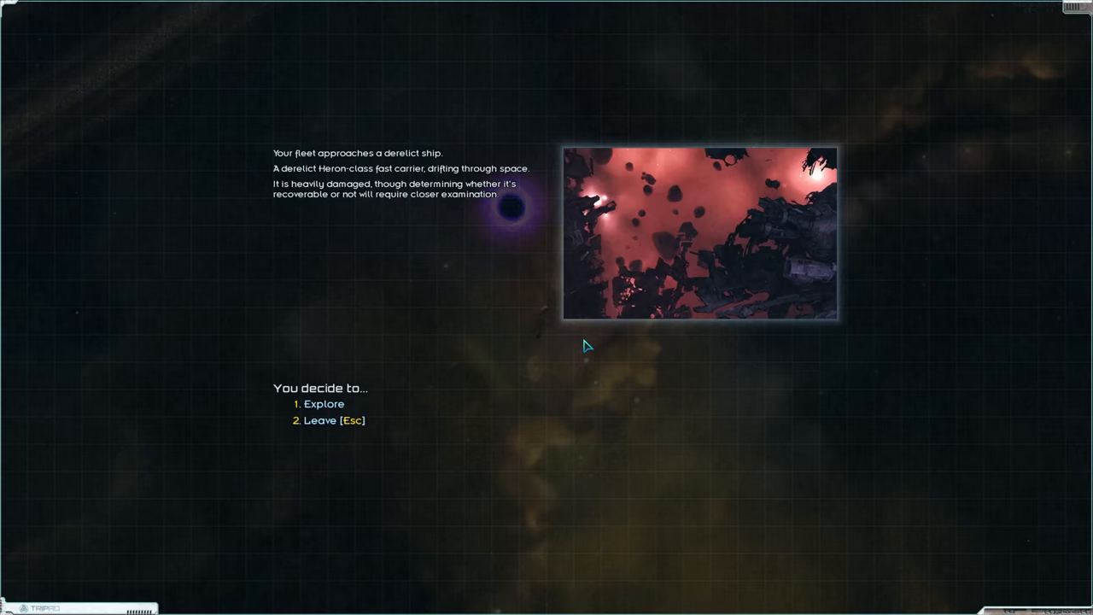
click(324, 403)
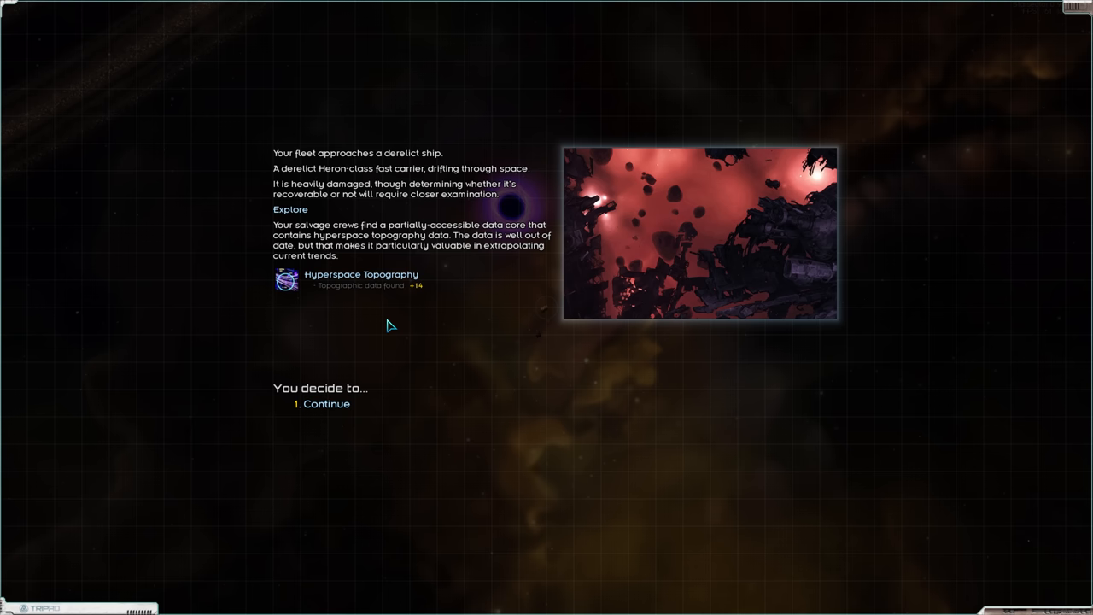
click(326, 403)
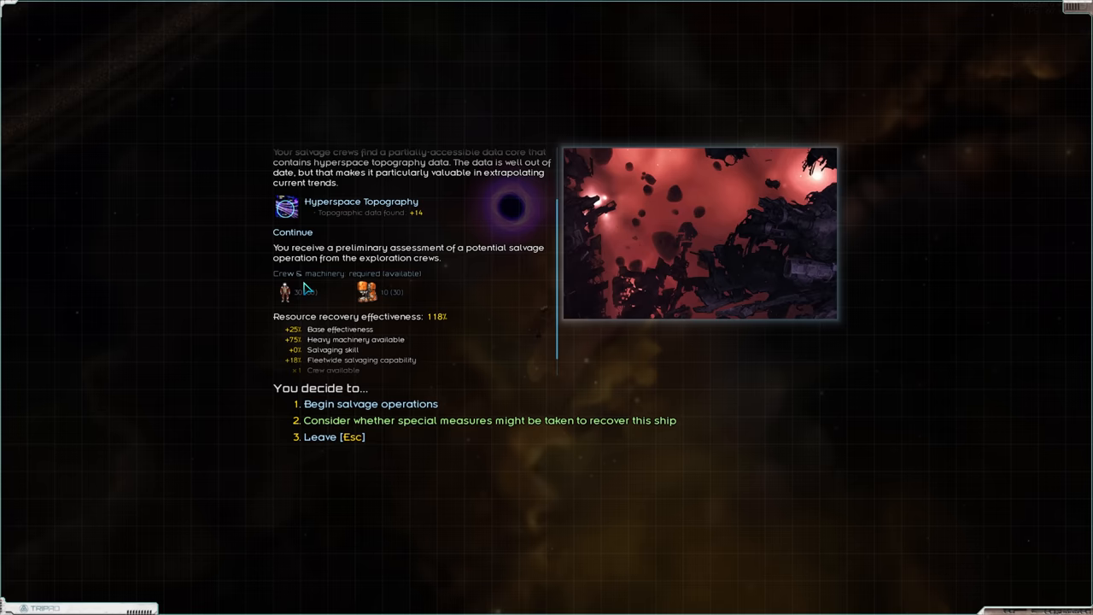
click(489, 420)
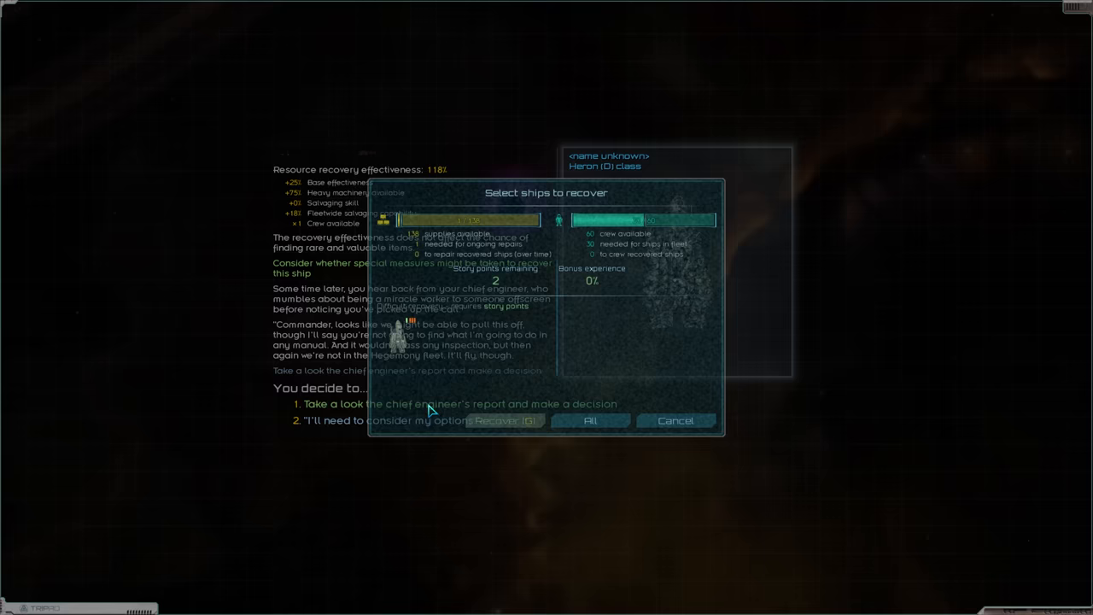
Recover the Heron as ISS Buanann and mothball it in the fleet screen.
click(403, 332)
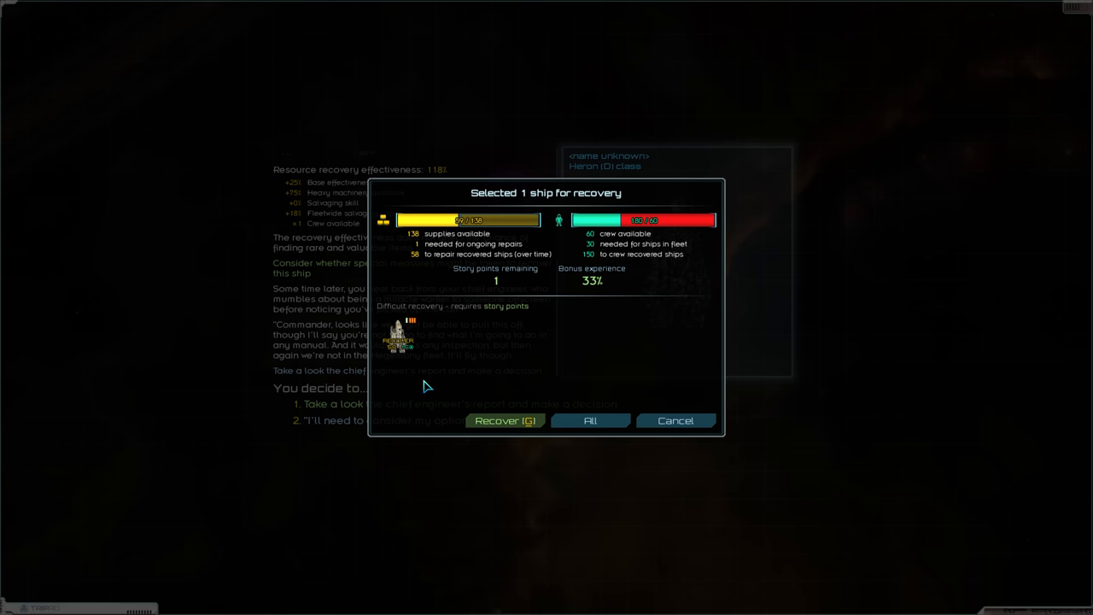
click(505, 420)
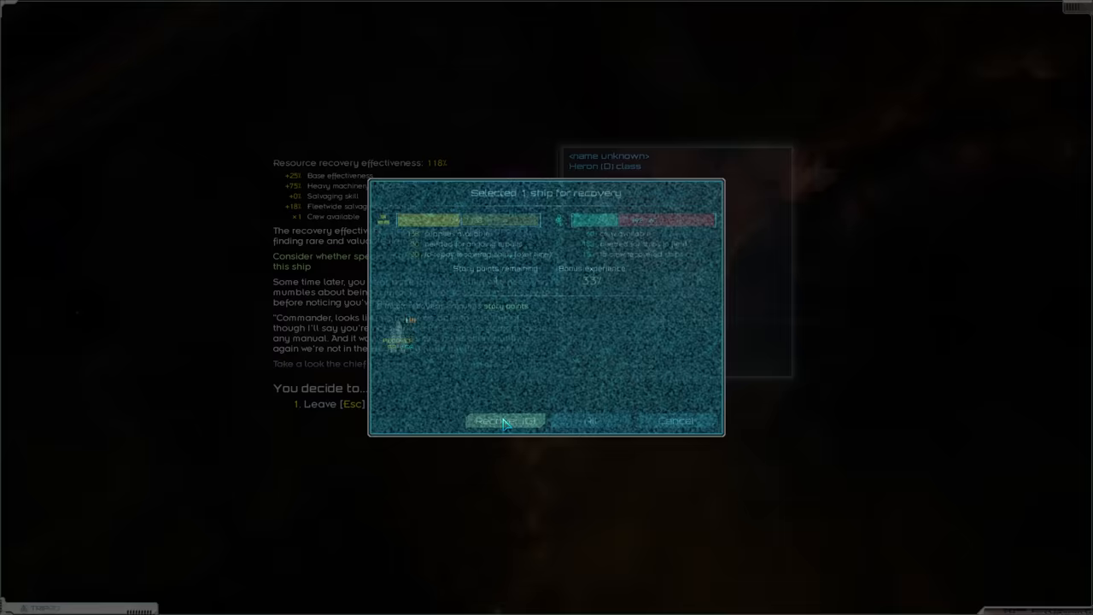
click(504, 420)
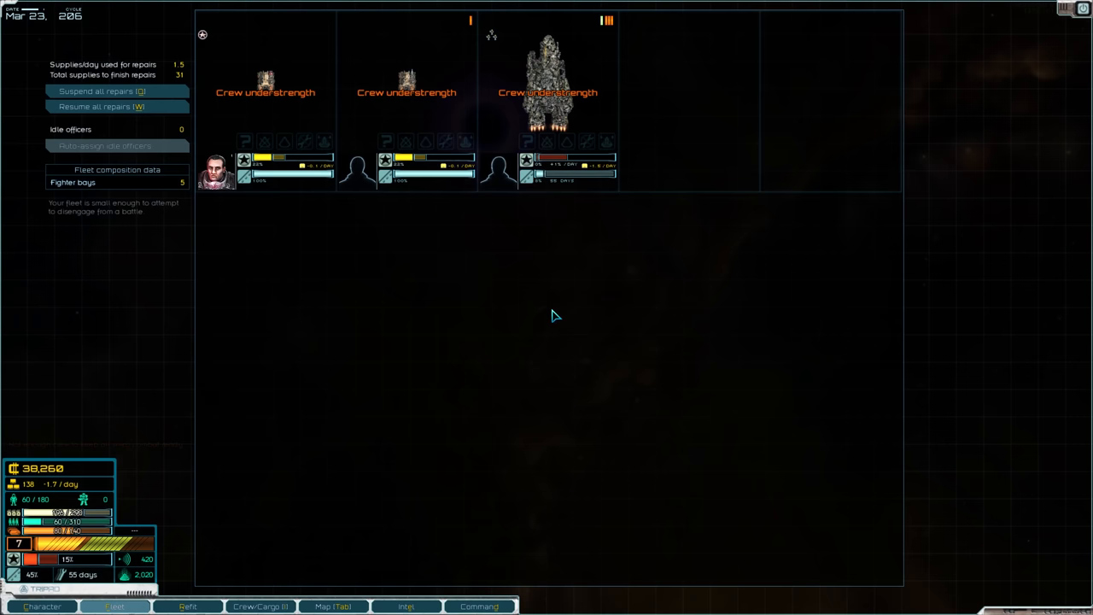
click(567, 140)
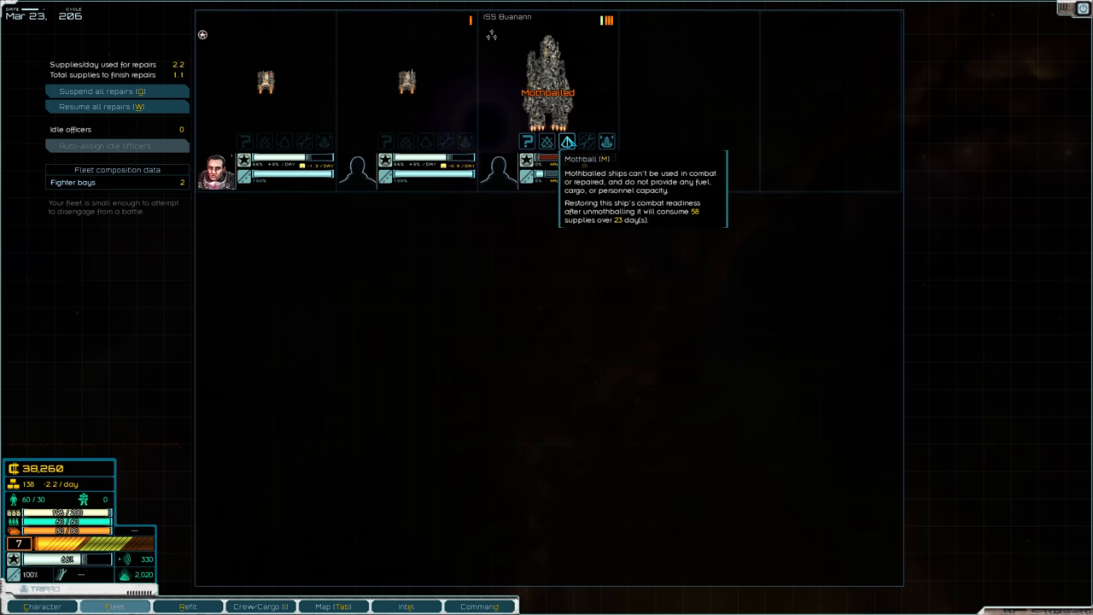
click(187, 606)
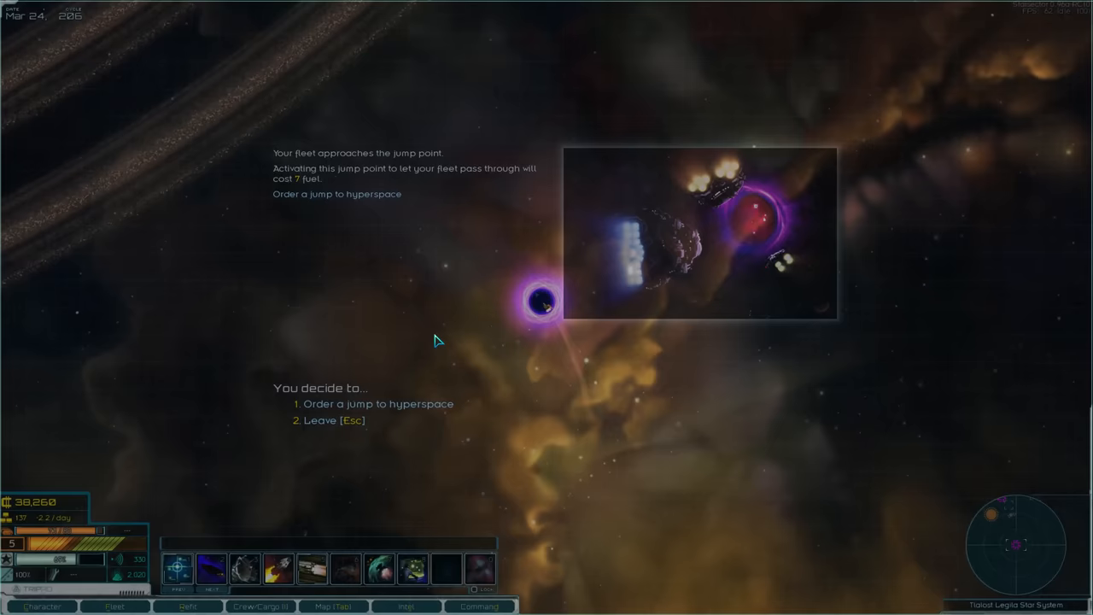
Jump into hyperspace and lay in a course for the Qing system.
click(378, 403)
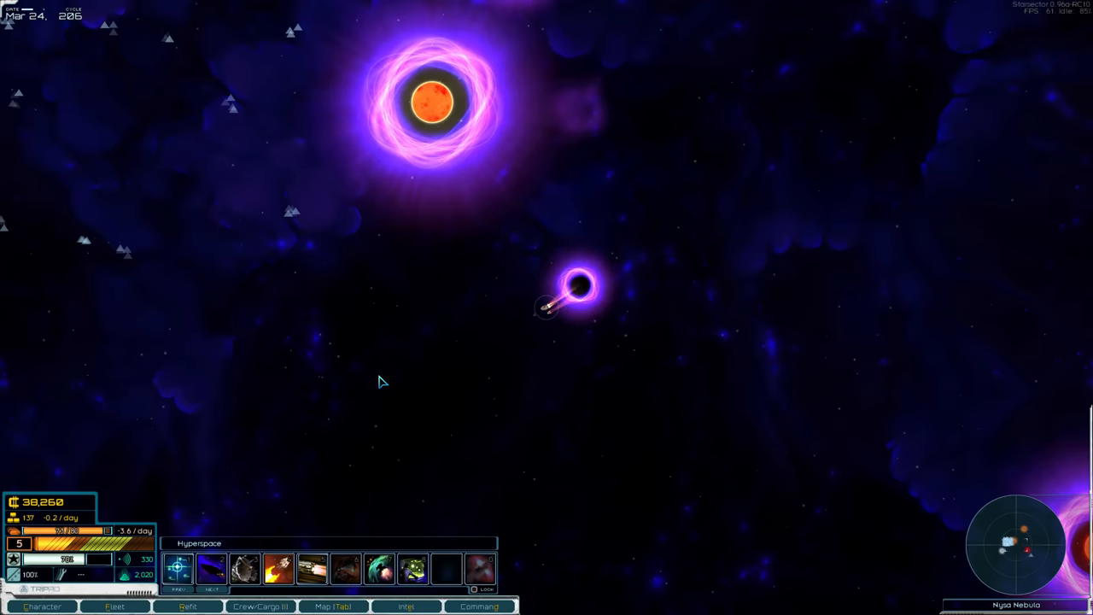
click(333, 606)
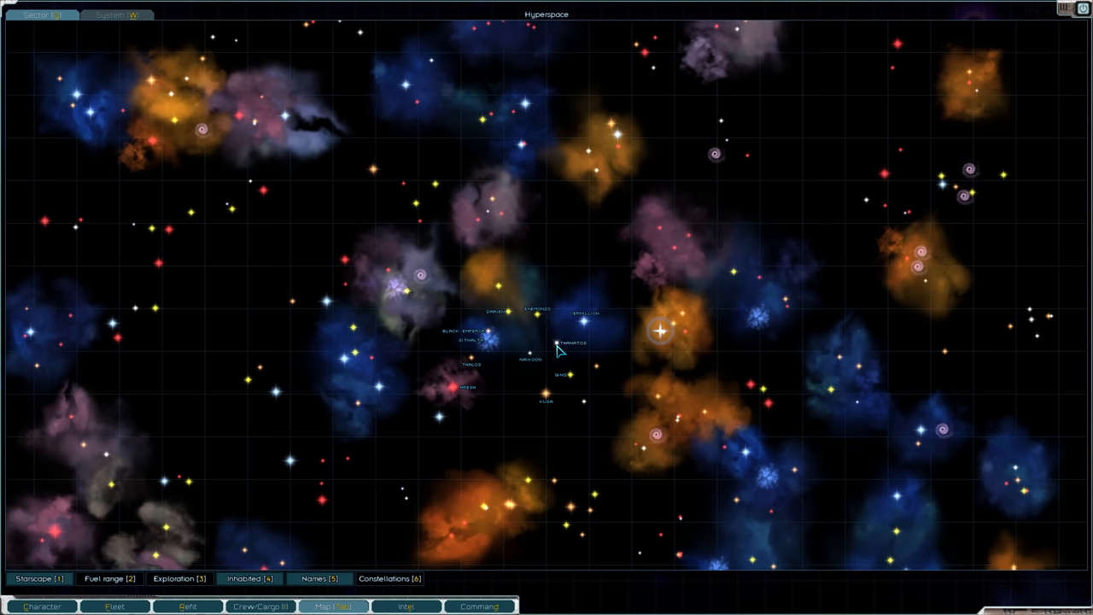
click(561, 375)
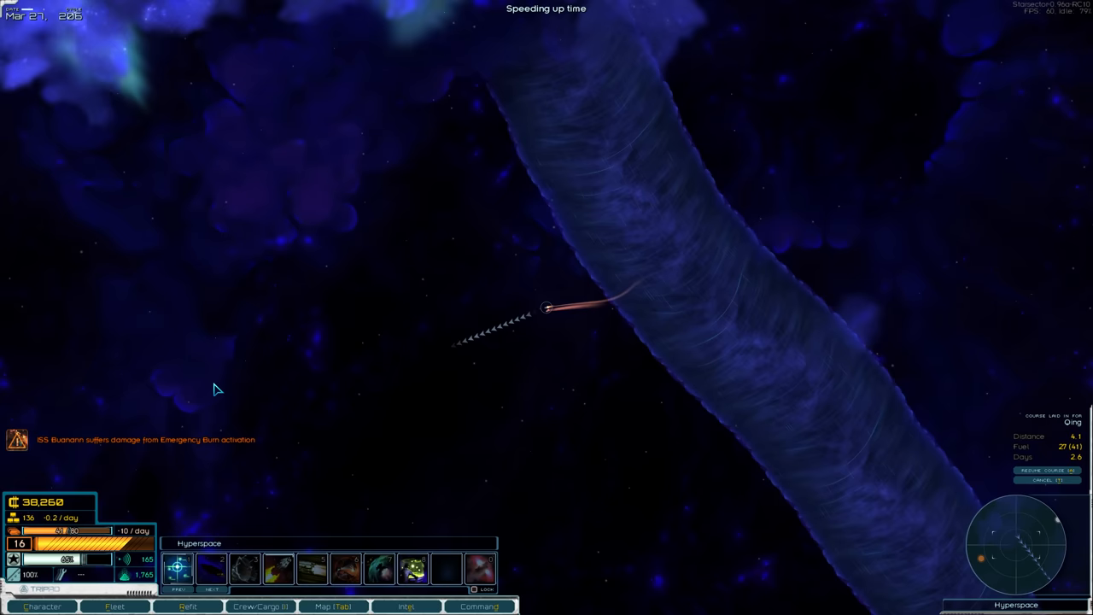
click(332, 606)
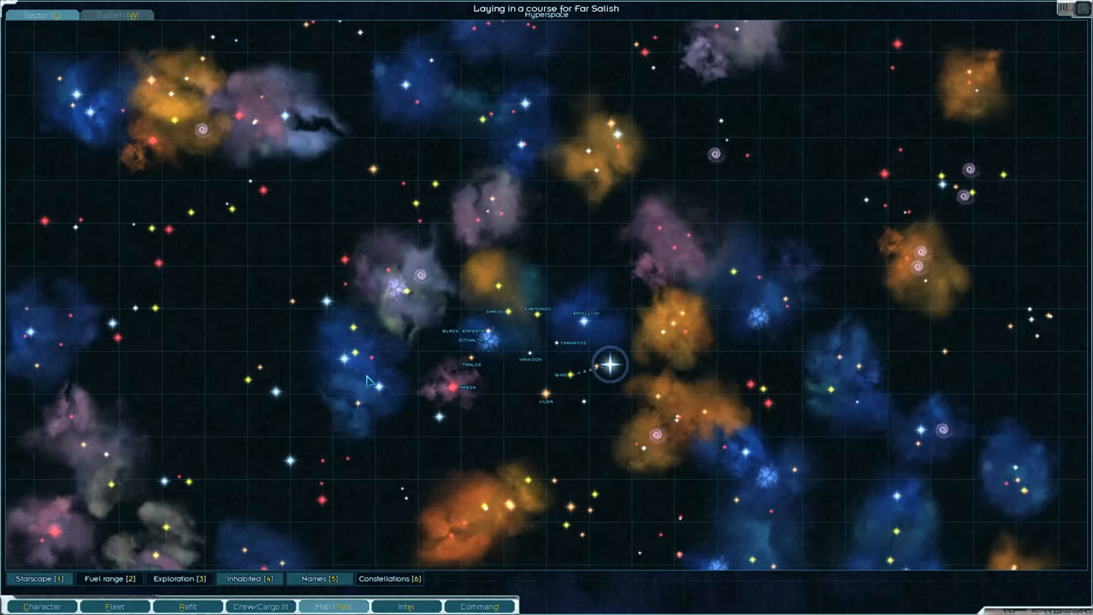
click(333, 606)
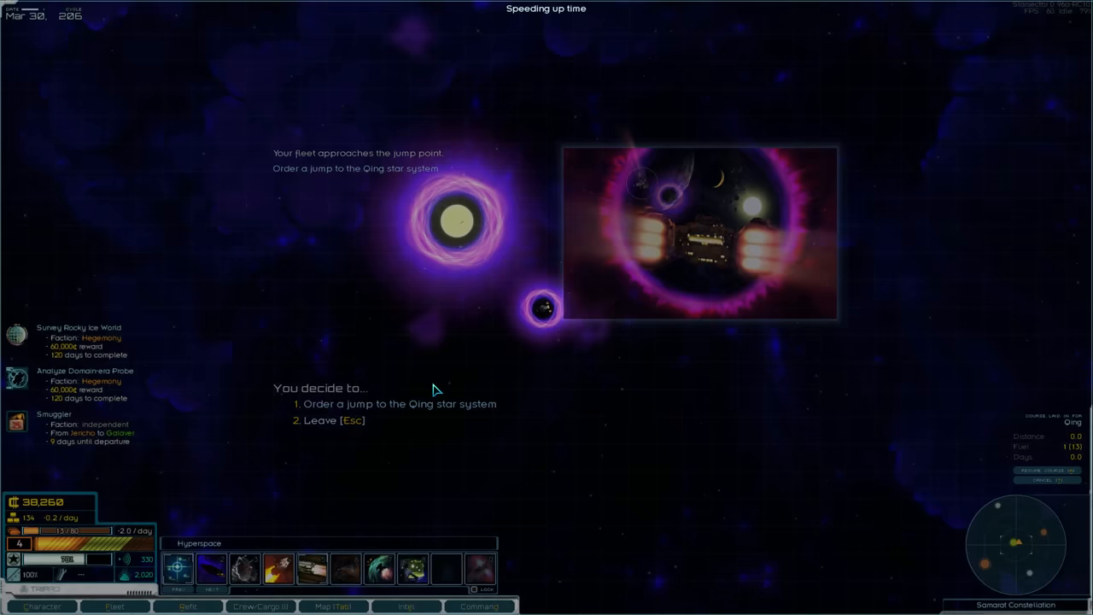
Jump into Qing, dock at Jericho, and buy 150 crew on the open market.
click(399, 403)
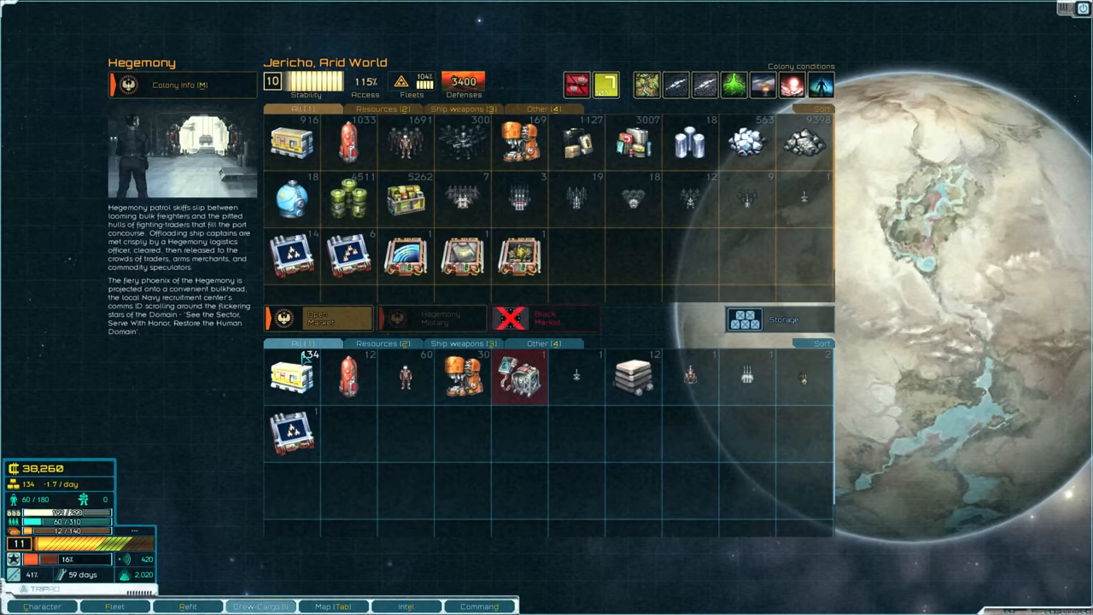
click(259, 606)
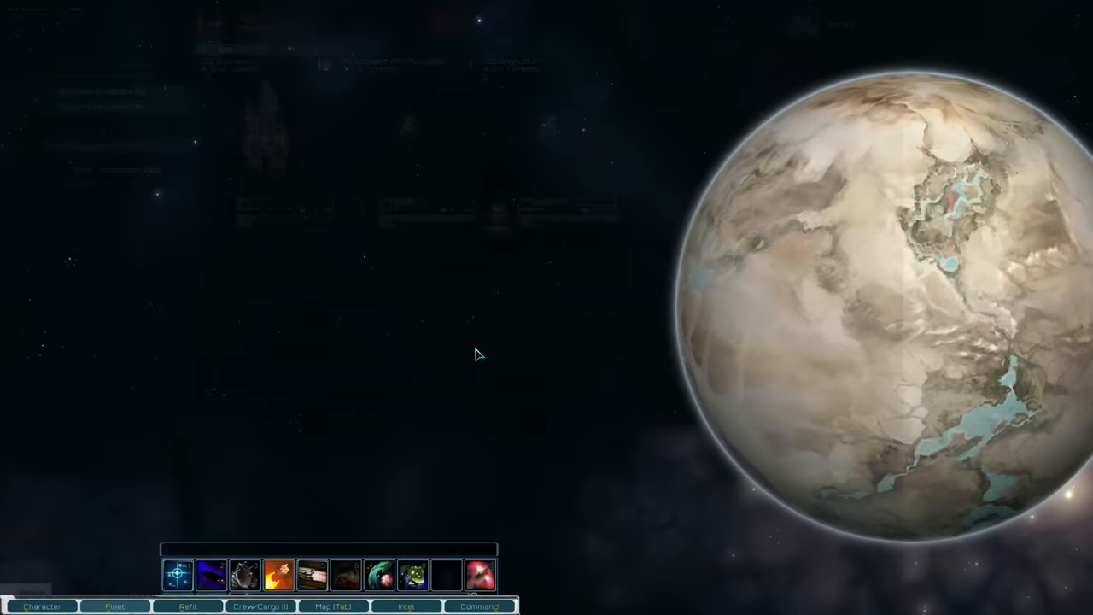
click(260, 606)
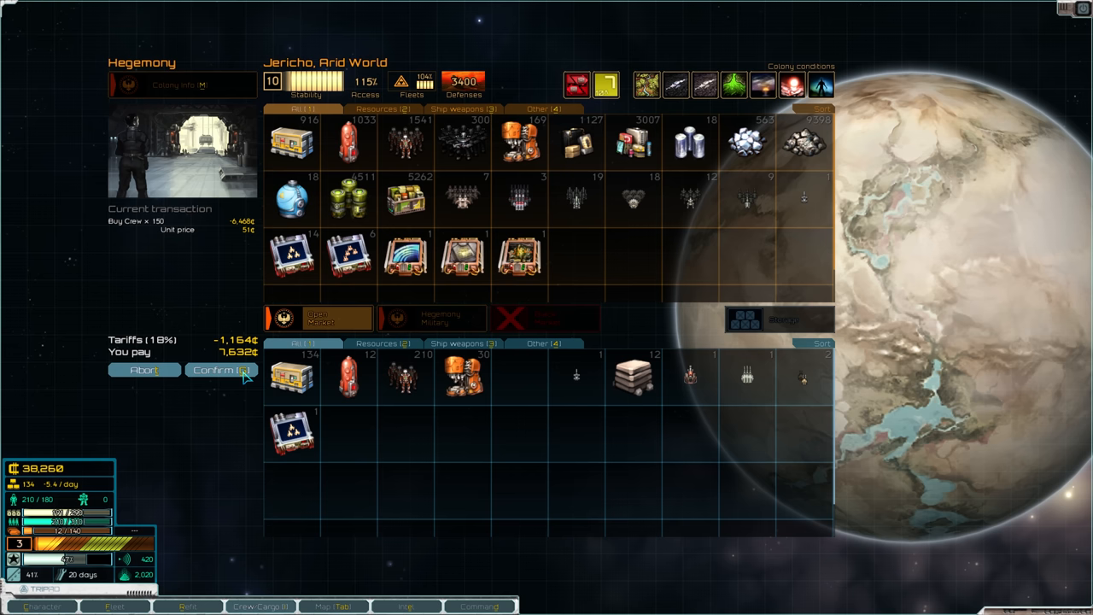
click(220, 370)
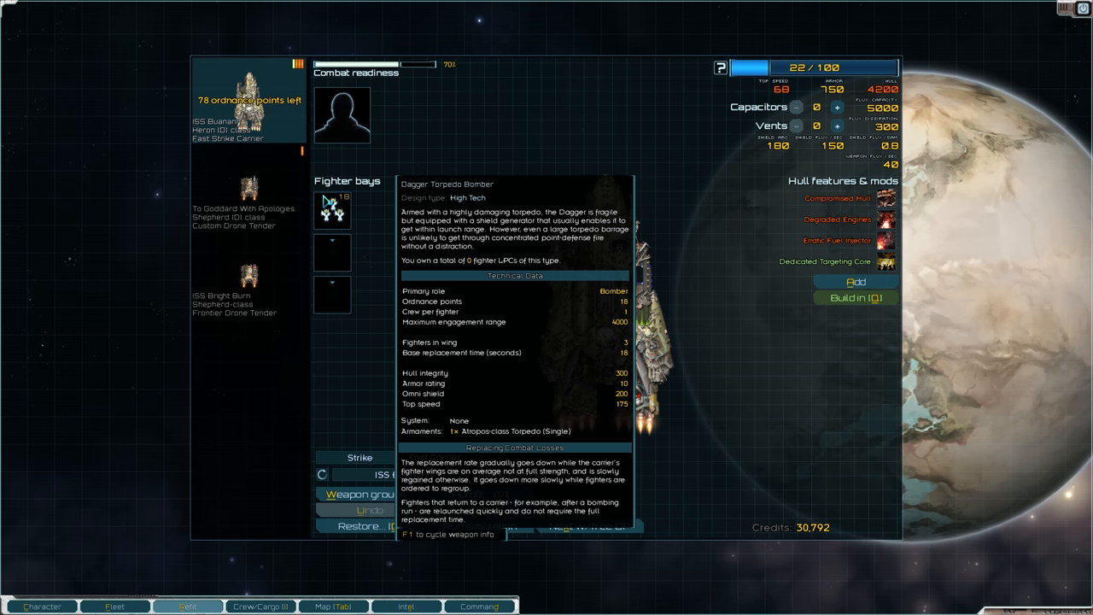
Buy a Gladius Heavy Interceptor wing for 12,000 credits and mount it on ISS Buanann.
click(332, 209)
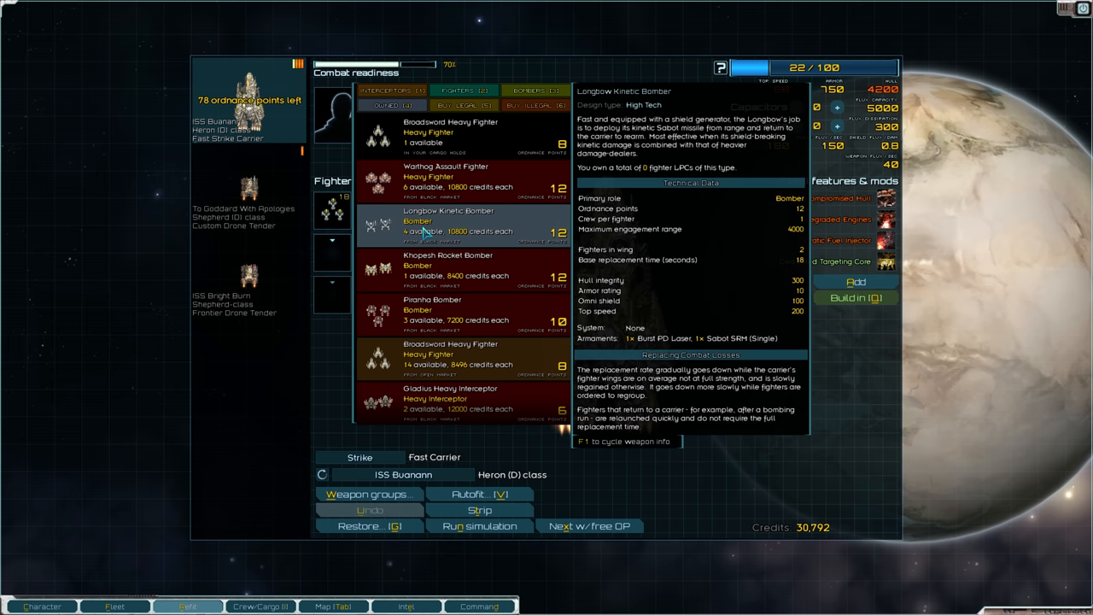
click(461, 354)
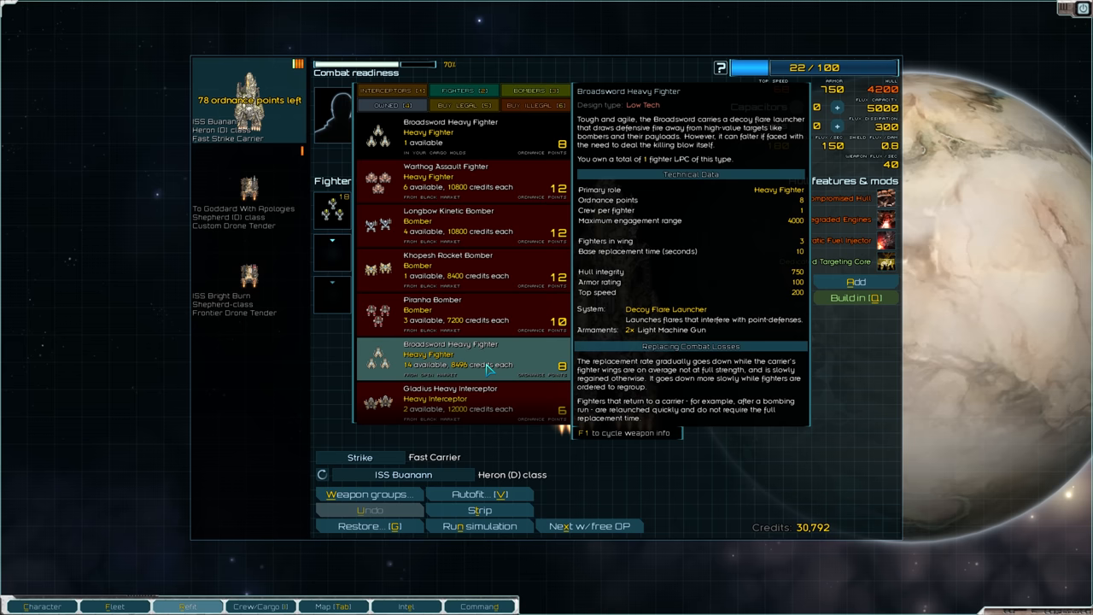
click(450, 400)
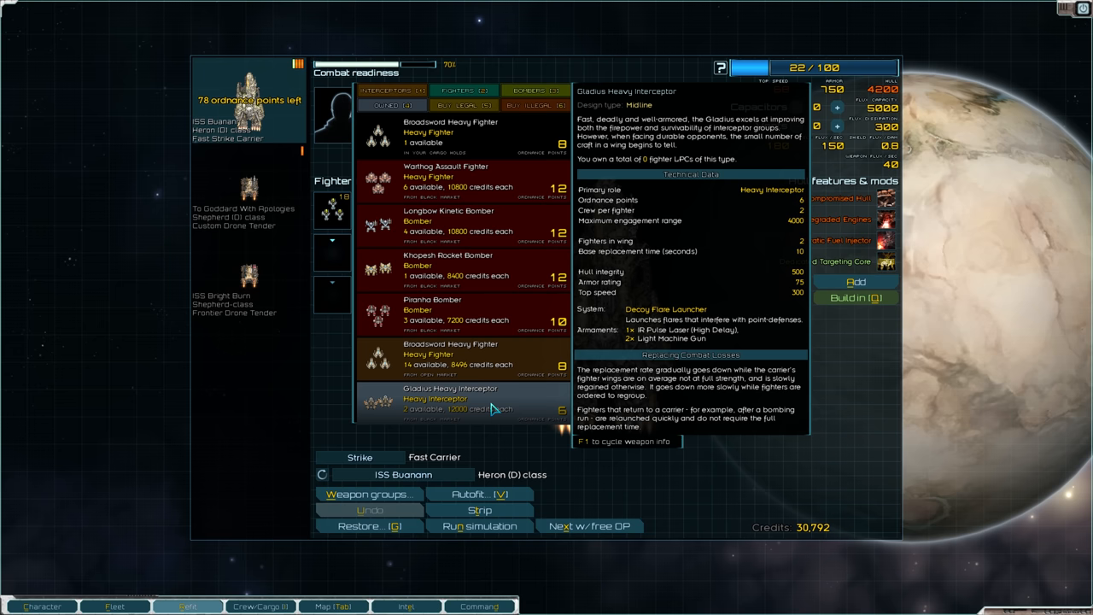
click(450, 358)
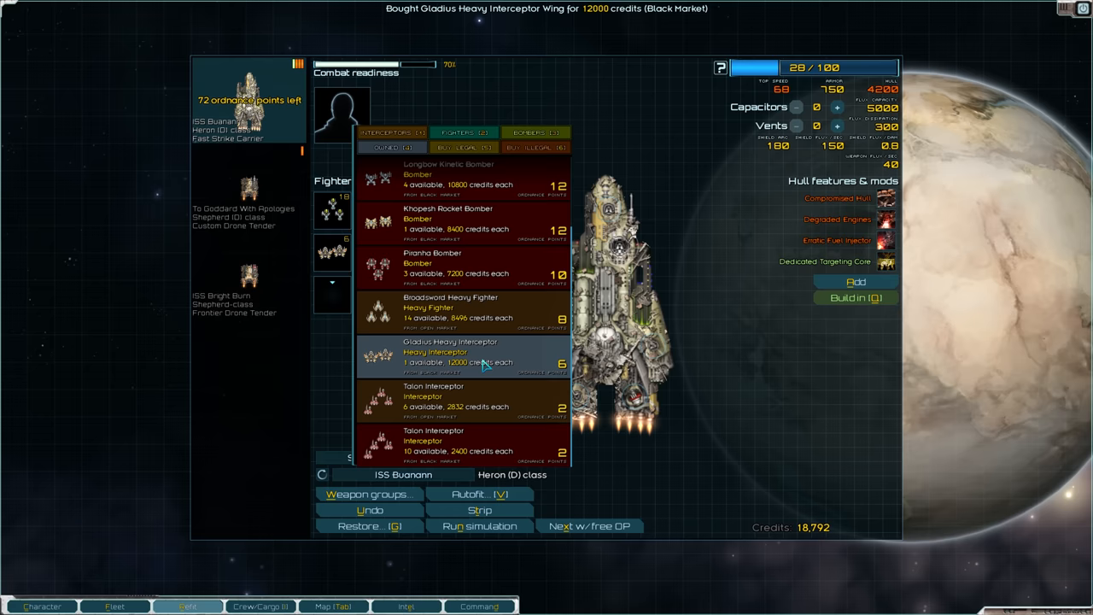
Add a flux capacitor and mount a Light Autocannon on the drone tender.
click(856, 282)
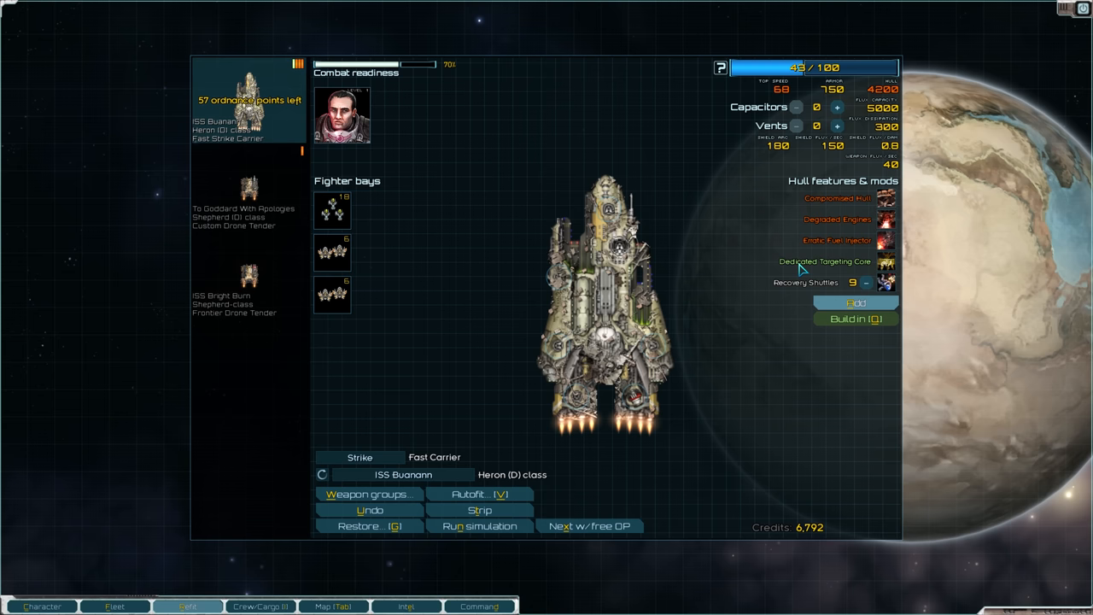
click(606, 243)
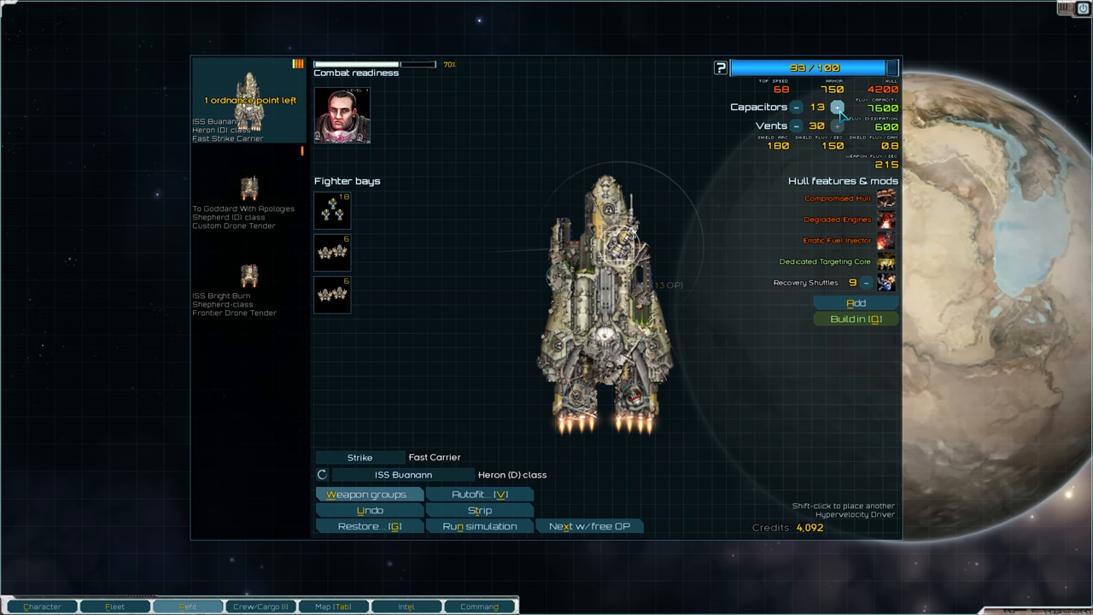
click(368, 494)
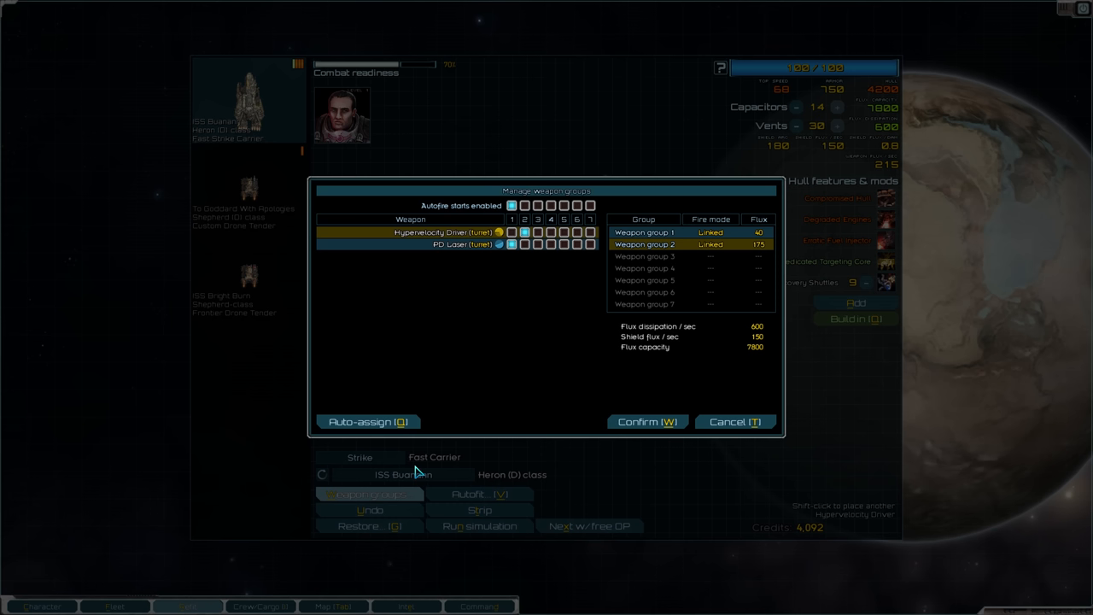
click(647, 420)
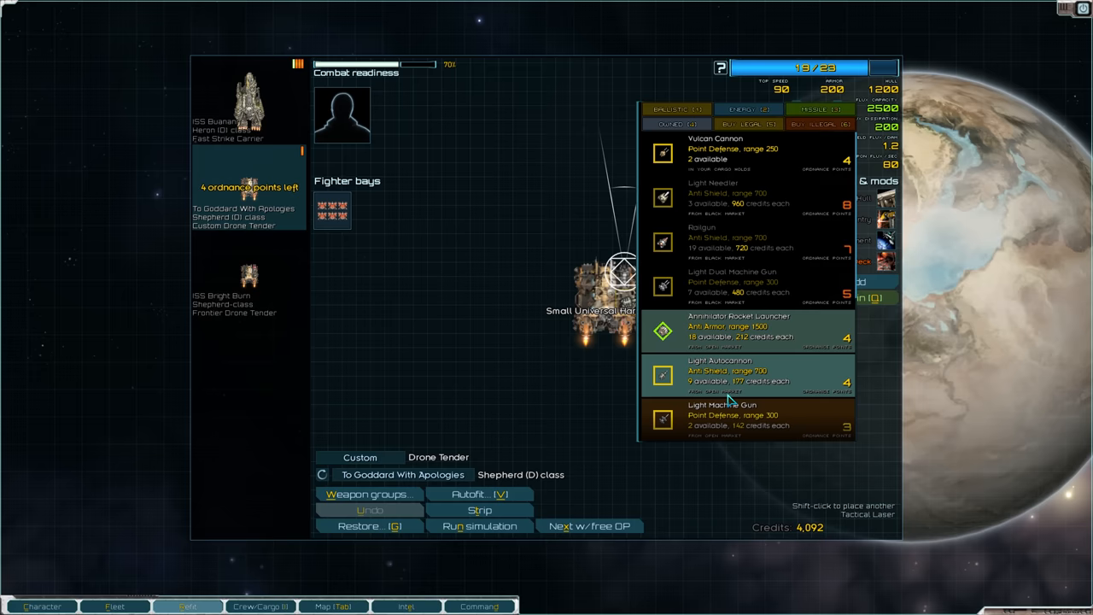
click(747, 331)
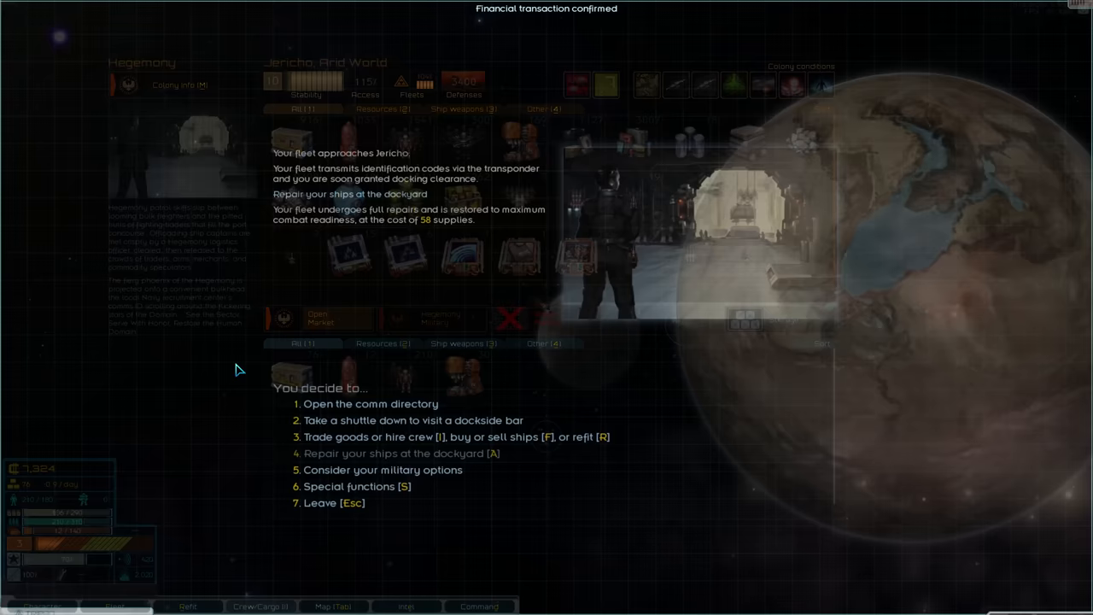
Filter Intel to bounties and plot a course to the Naikoon system bounty.
click(406, 606)
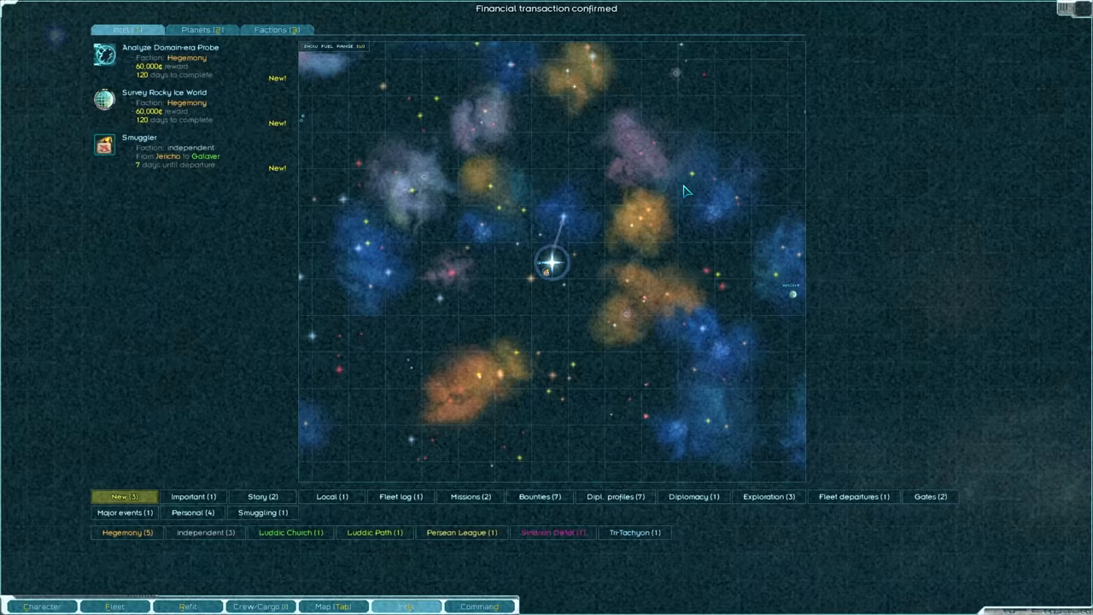
click(539, 496)
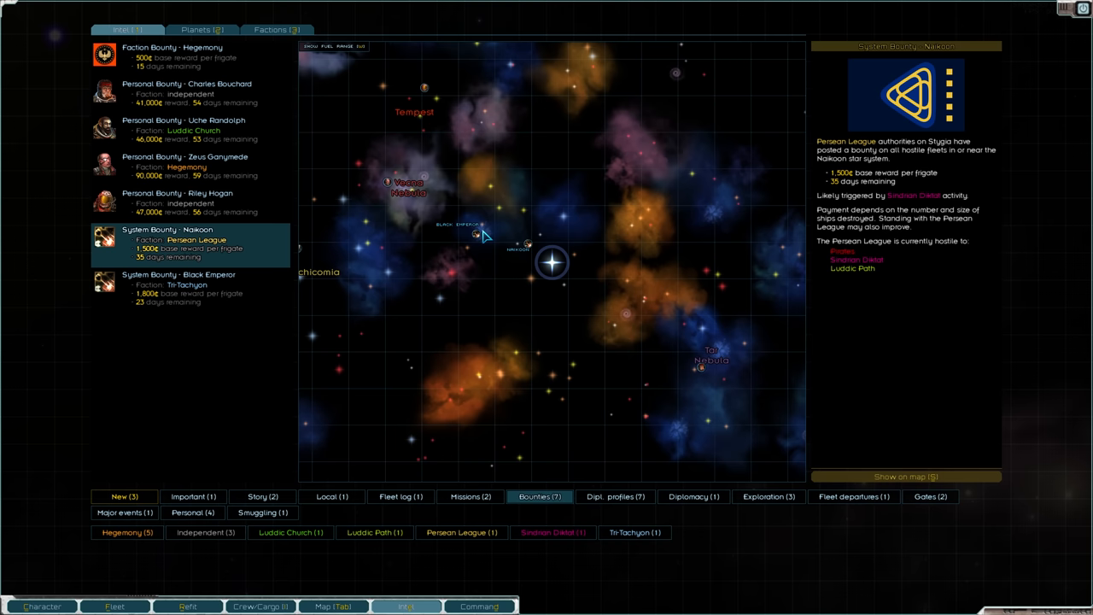
click(179, 288)
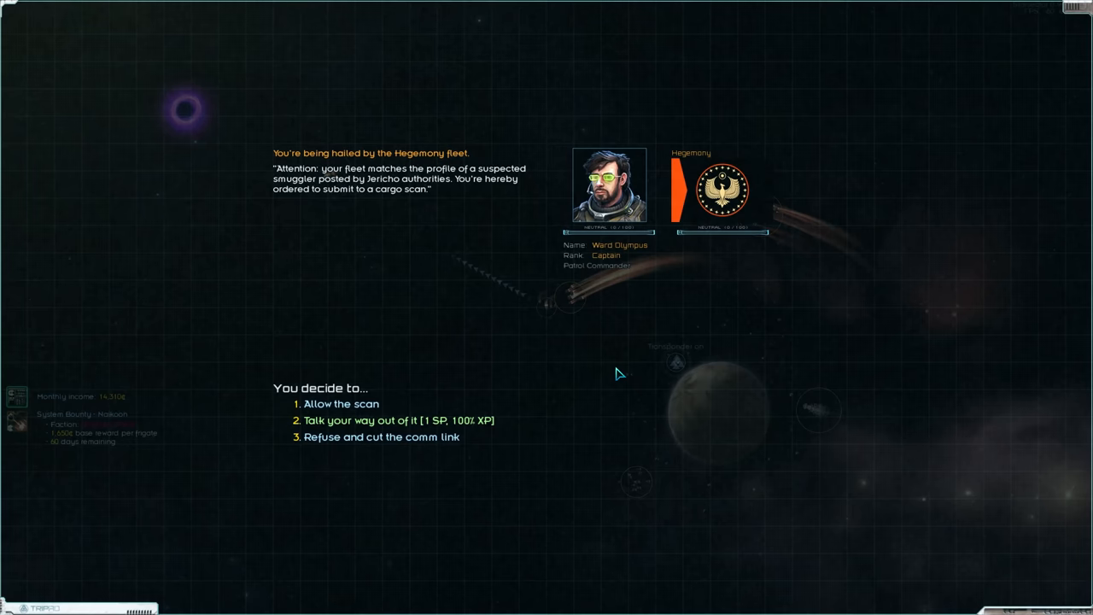
Allow the Hegemony cargo scan and continue past the clean inspection report.
click(341, 402)
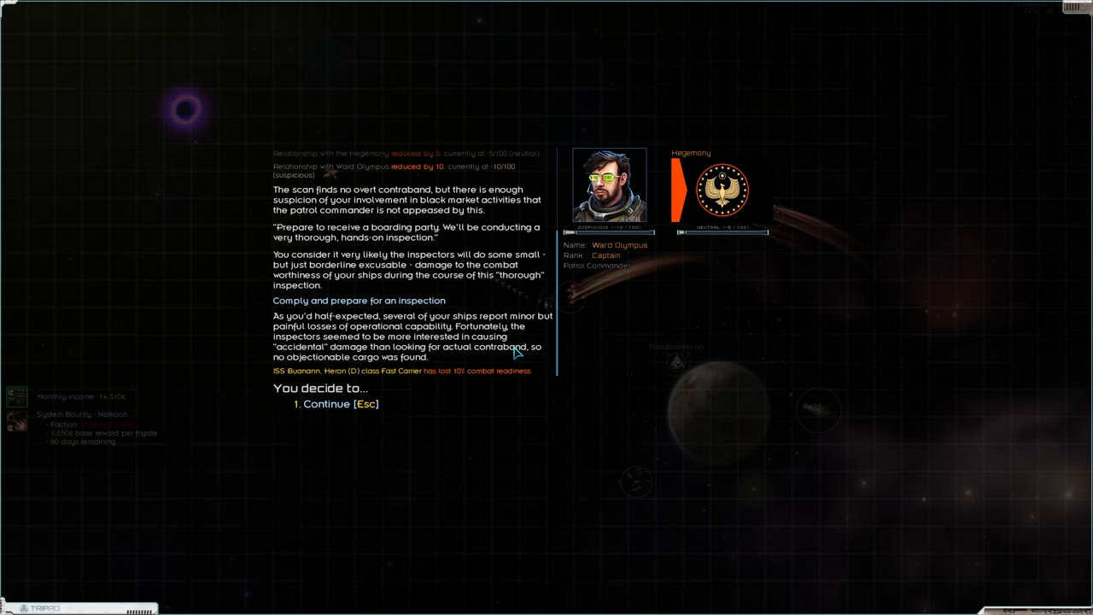
click(329, 403)
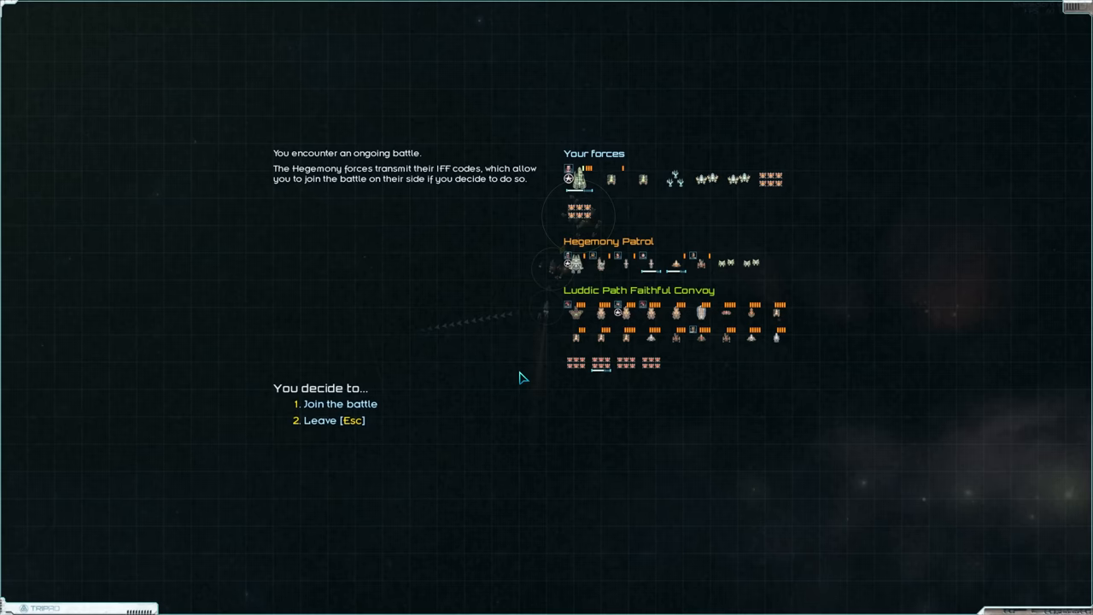
Join the battle alongside the Hegemony Patrol against the Luddic Path Faithful Convoy.
click(340, 402)
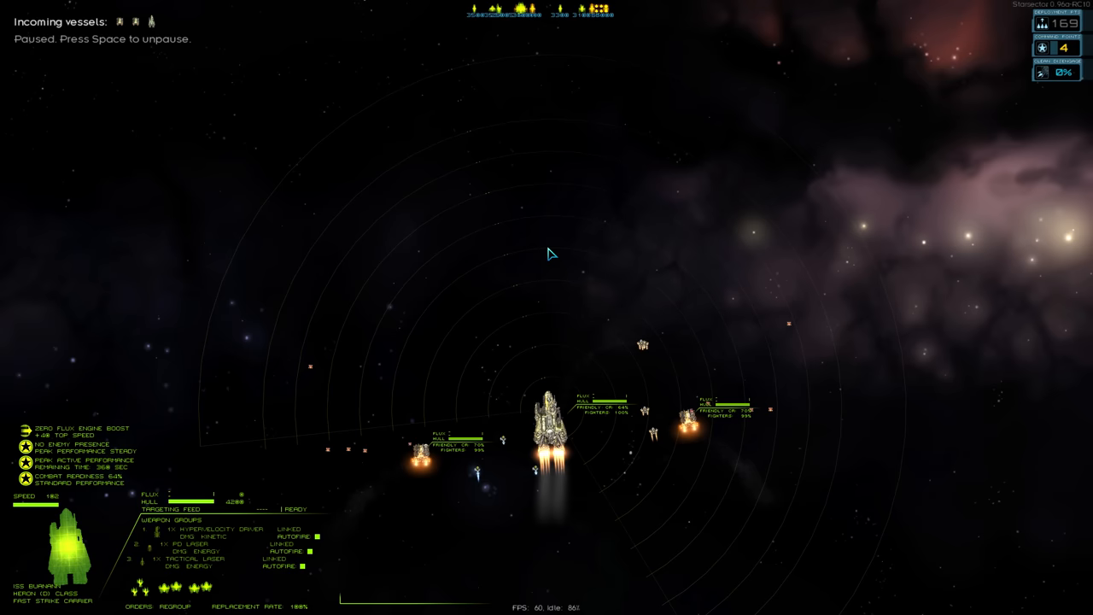
Unpause combat and fight until the Luddic Path convoy is defeated.
key(space)
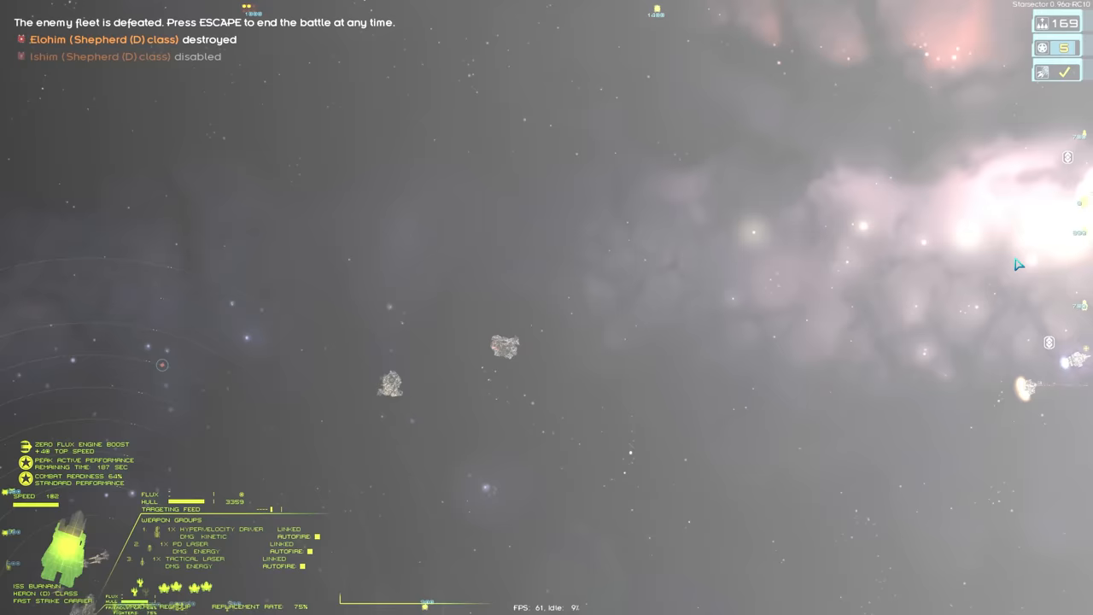
End the battle, pursue the retreating Luddic Path ships, and move on to salvage.
key(Escape)
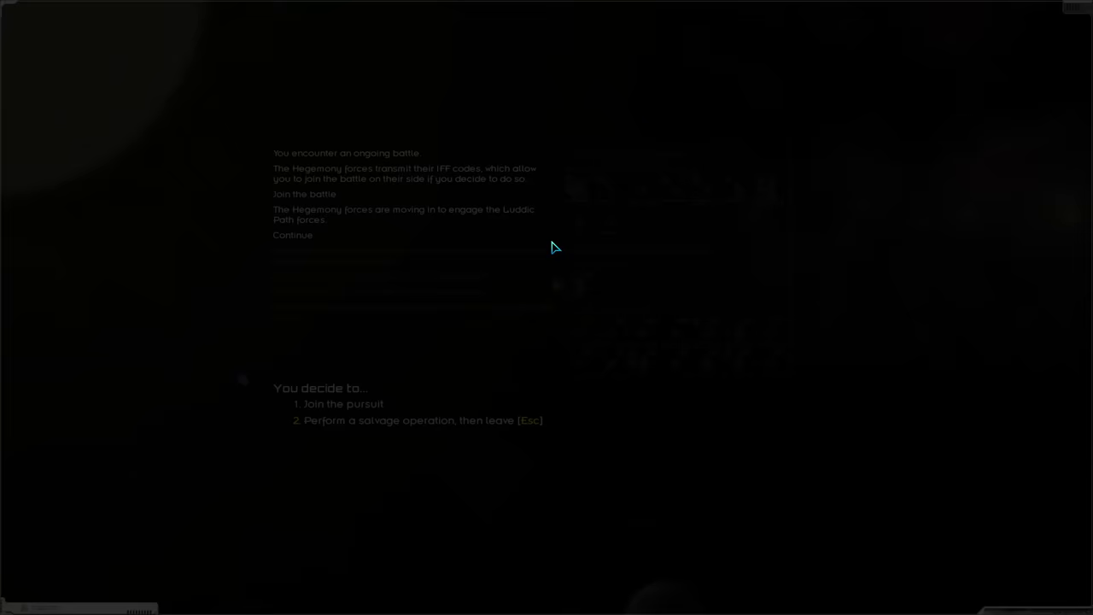
click(342, 403)
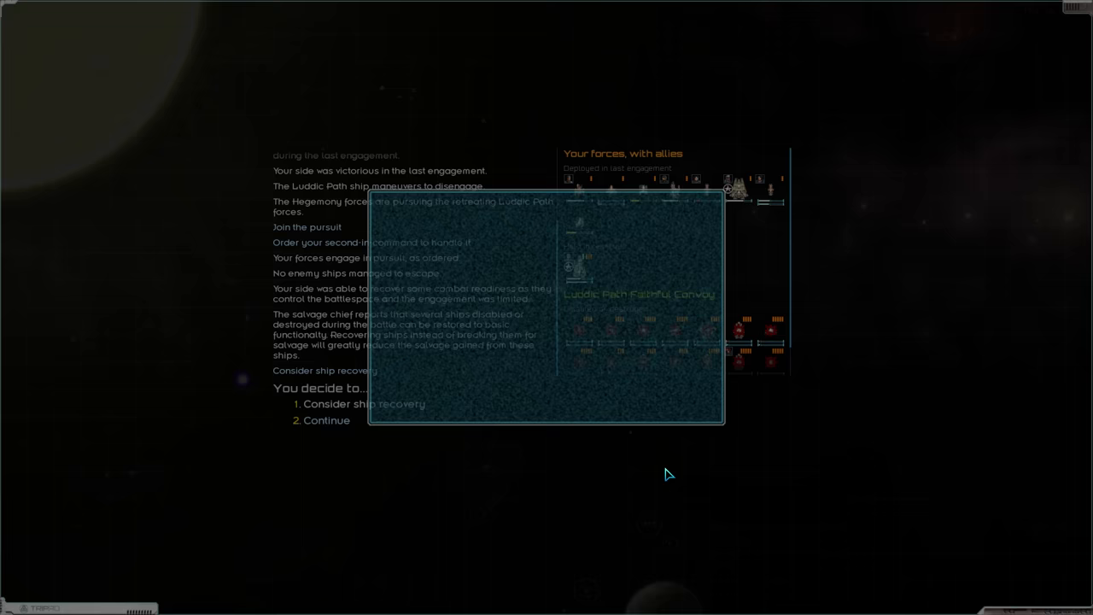
click(364, 403)
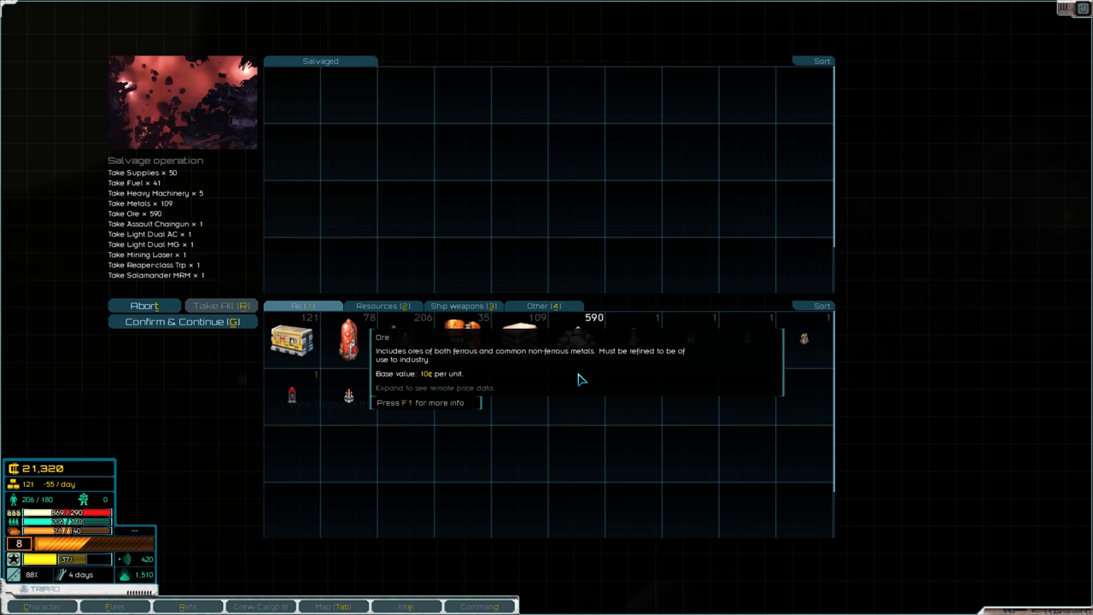
Return most of the ore to the salvage pile and take the rest.
click(220, 305)
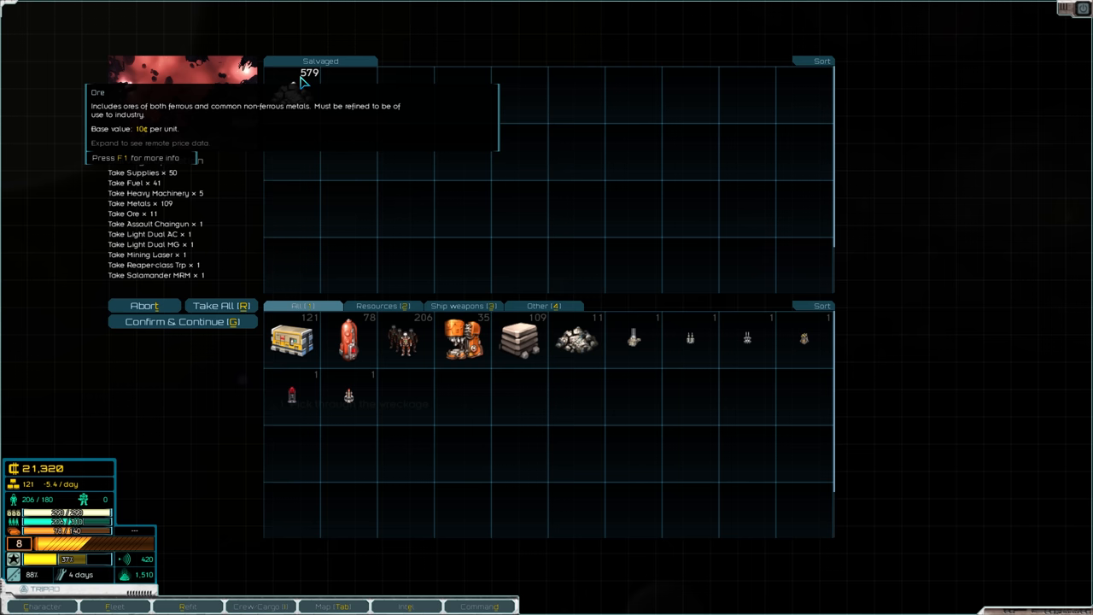
click(182, 321)
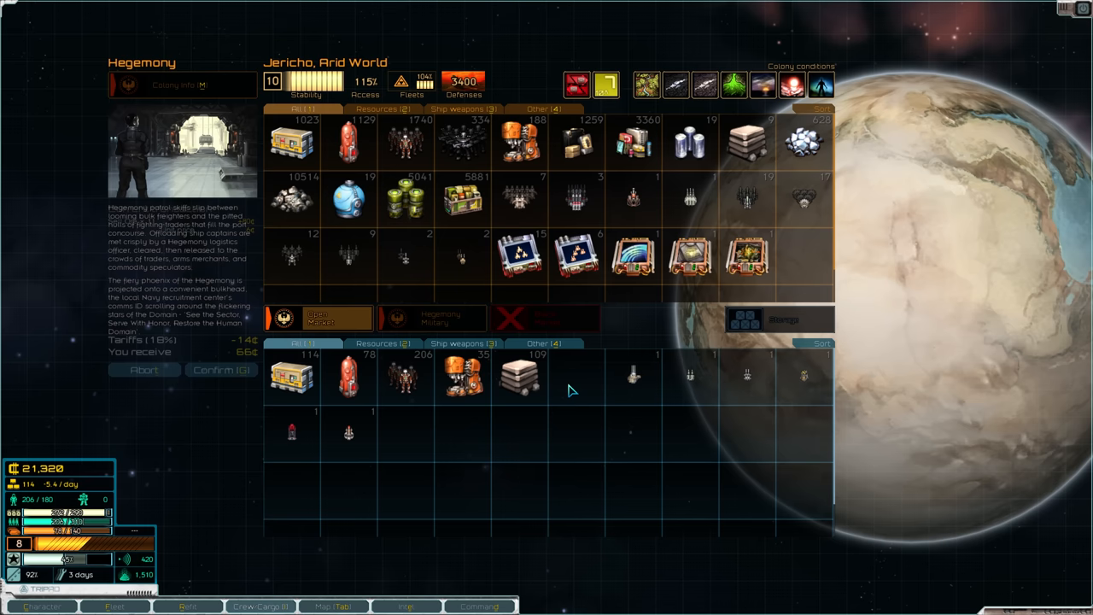
Browse the autocannon mount's weapon choices in the ship refit screen.
click(221, 369)
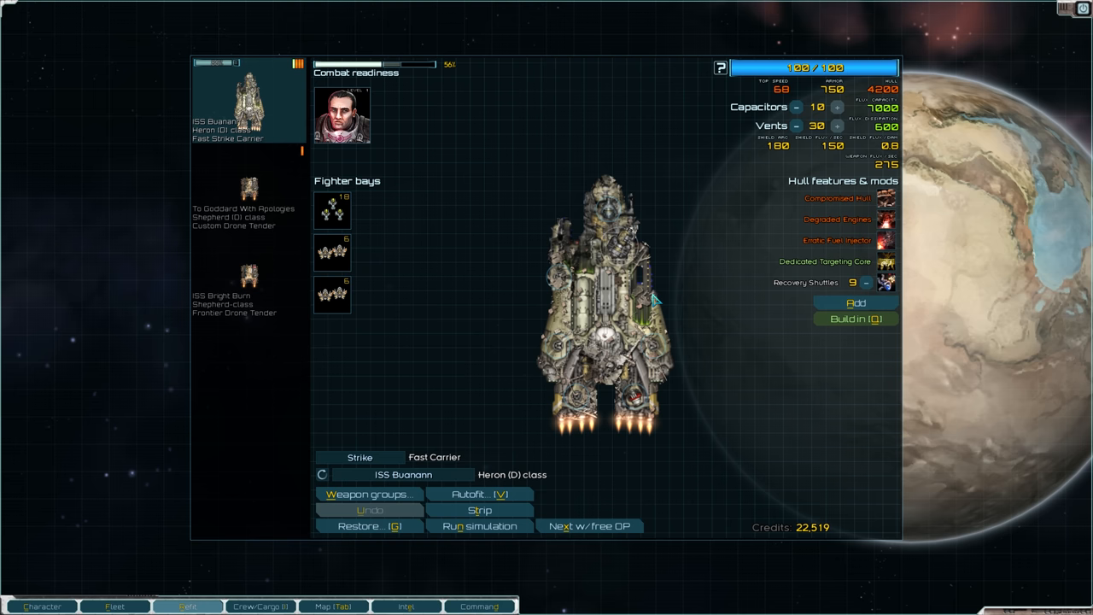
click(260, 606)
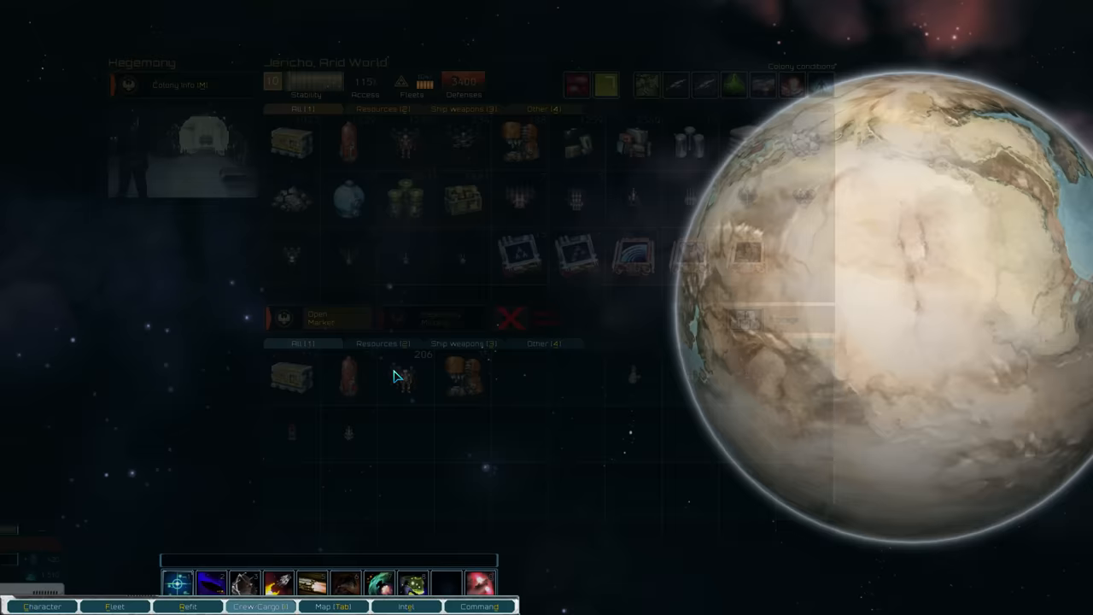
click(187, 606)
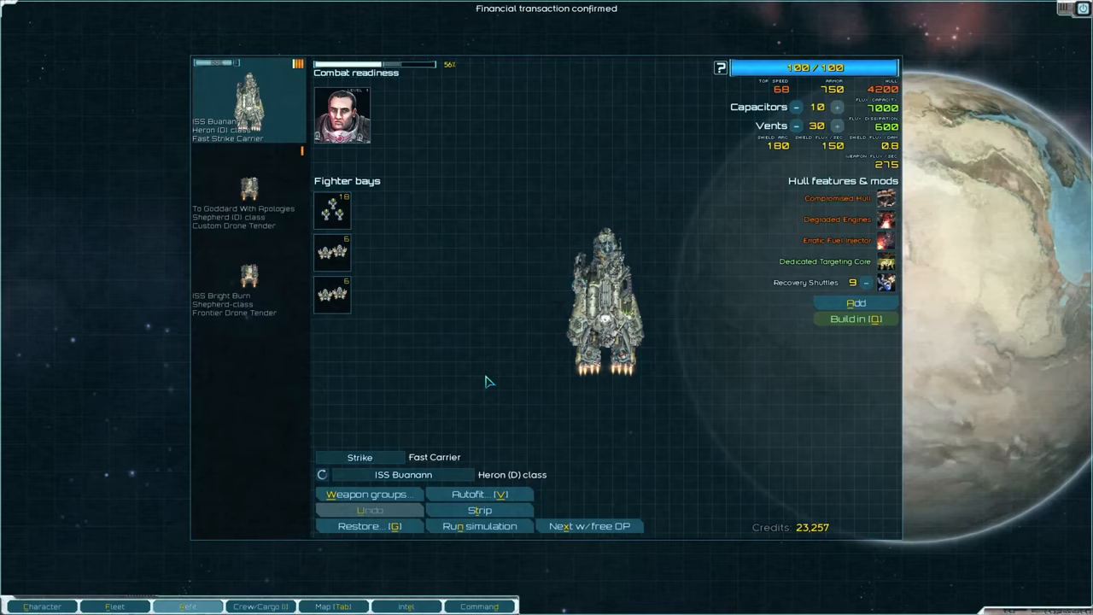
click(247, 188)
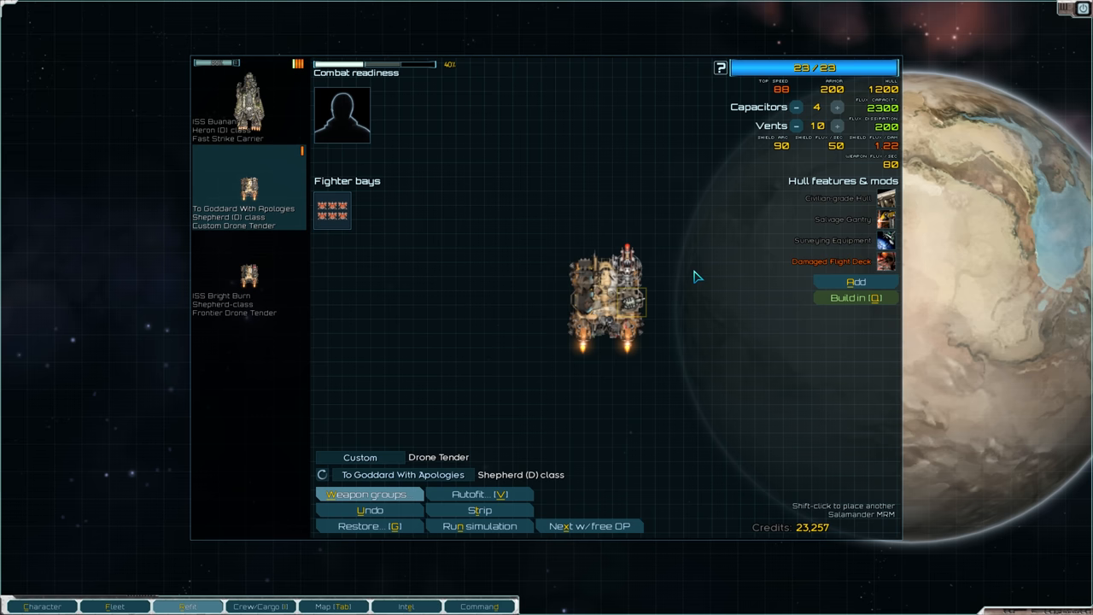
click(625, 301)
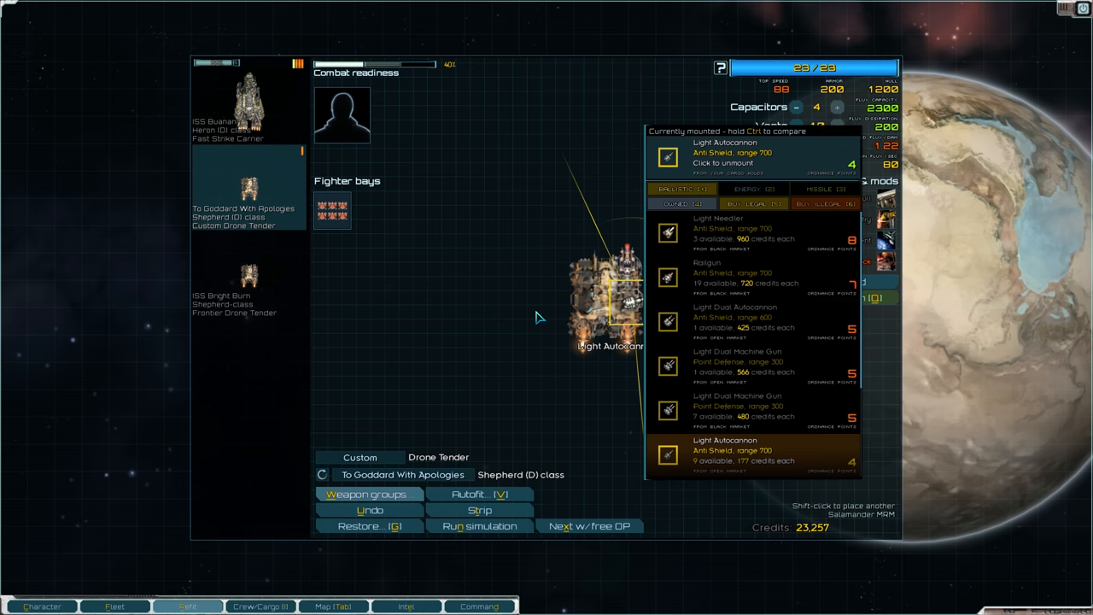
click(248, 278)
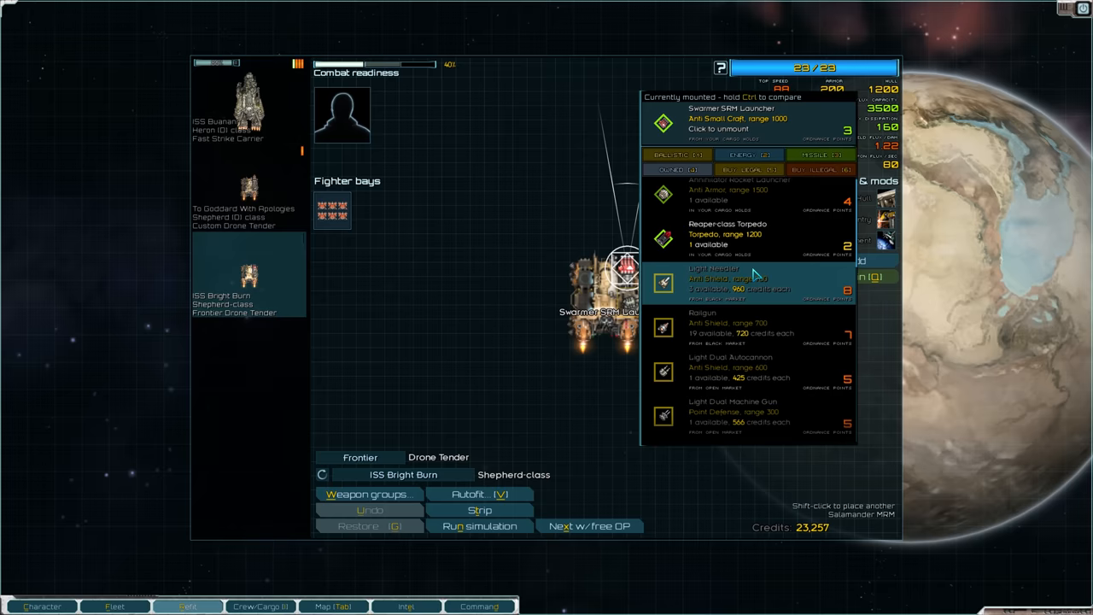
click(248, 187)
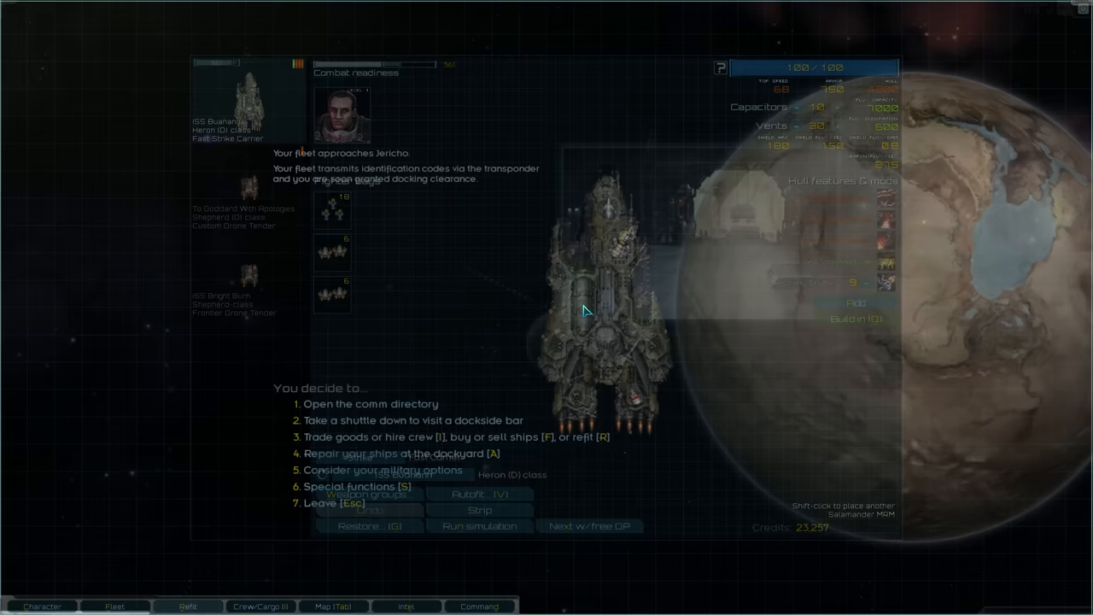
Buy 30 crew from Jericho's open market.
click(427, 437)
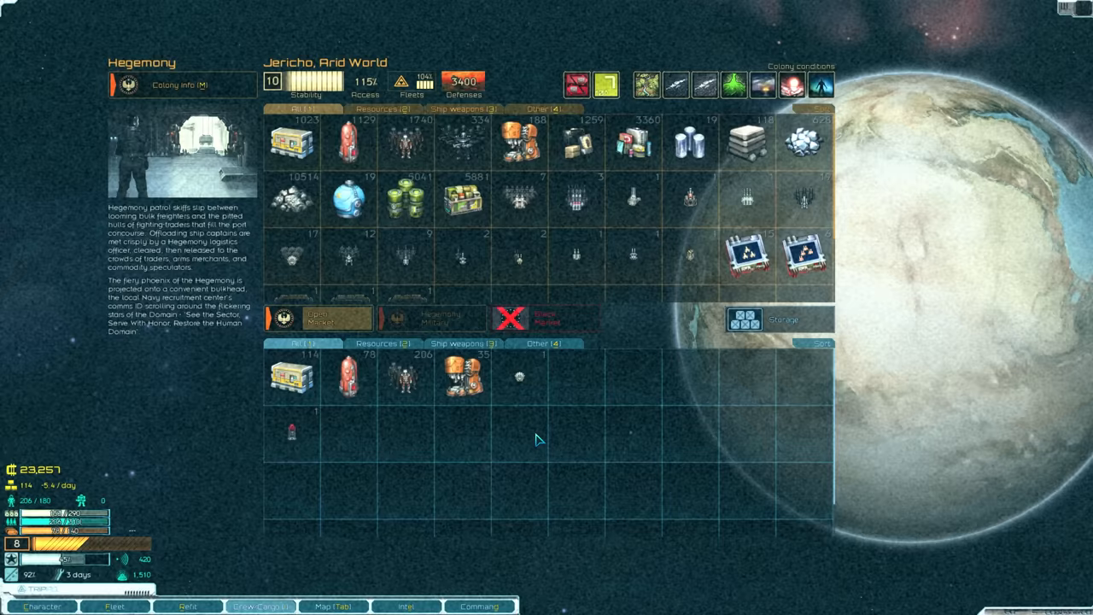
click(404, 141)
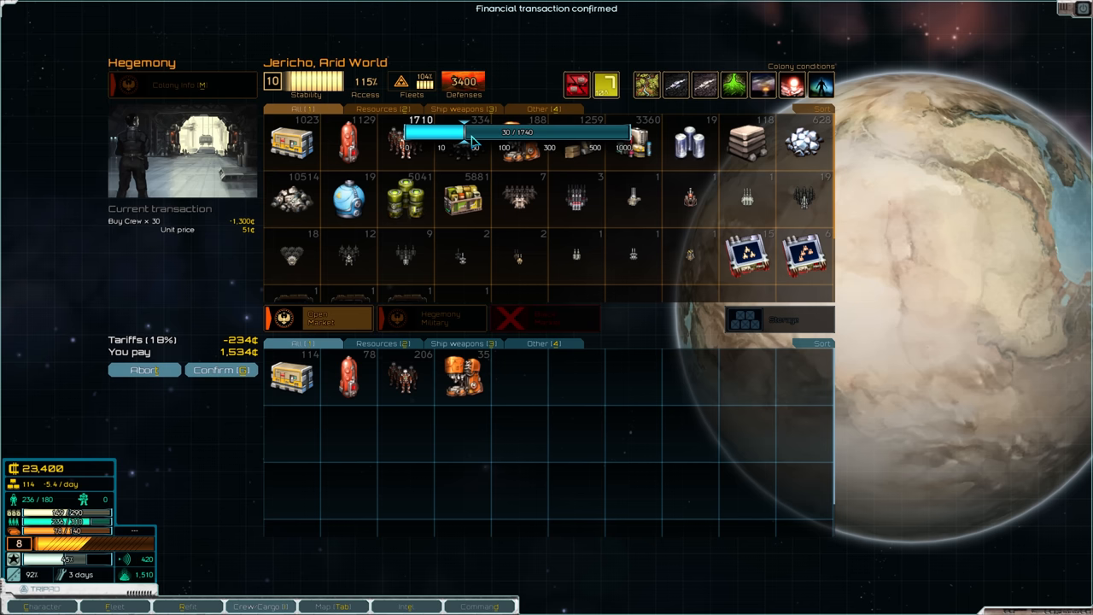
click(220, 369)
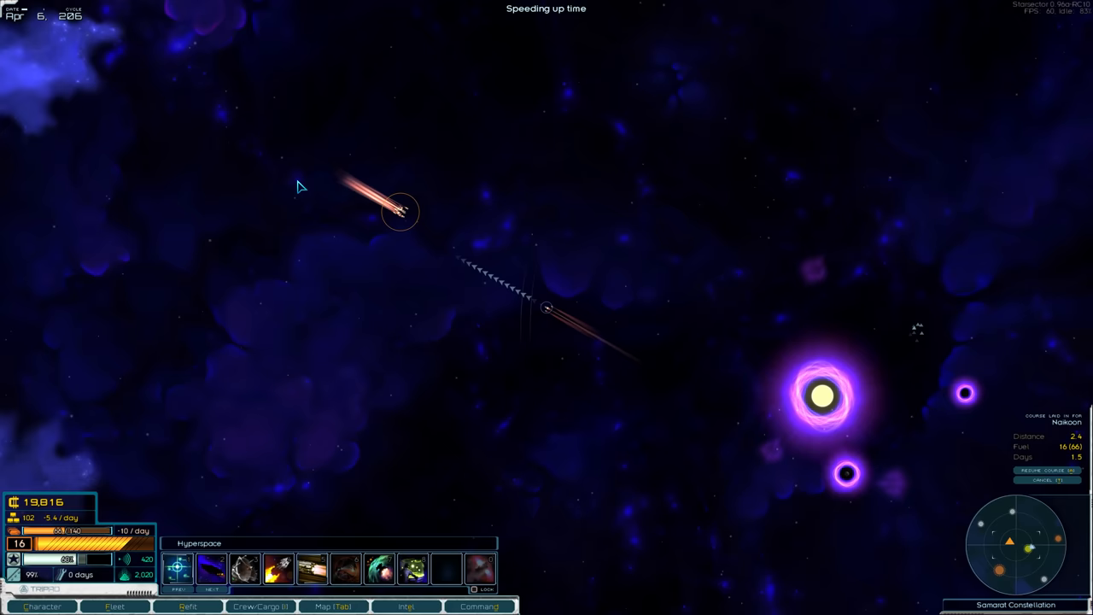
Speed up hyperspace travel until reaching the Naikoon jump point.
key(tab)
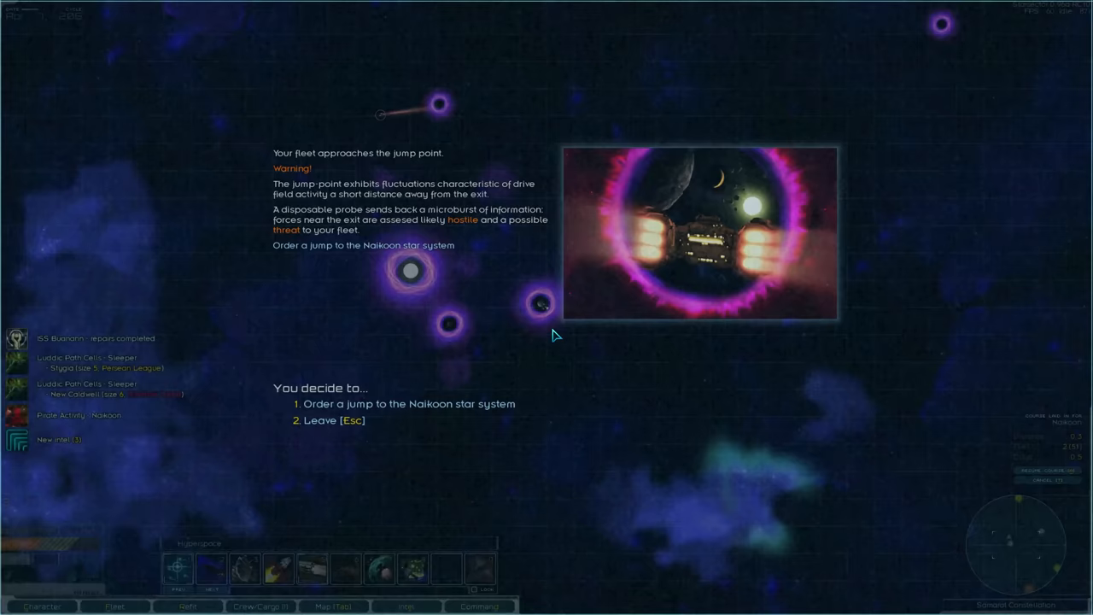
Jump into Naikoon and move in to engage the intercepting Pirate Scout.
click(409, 403)
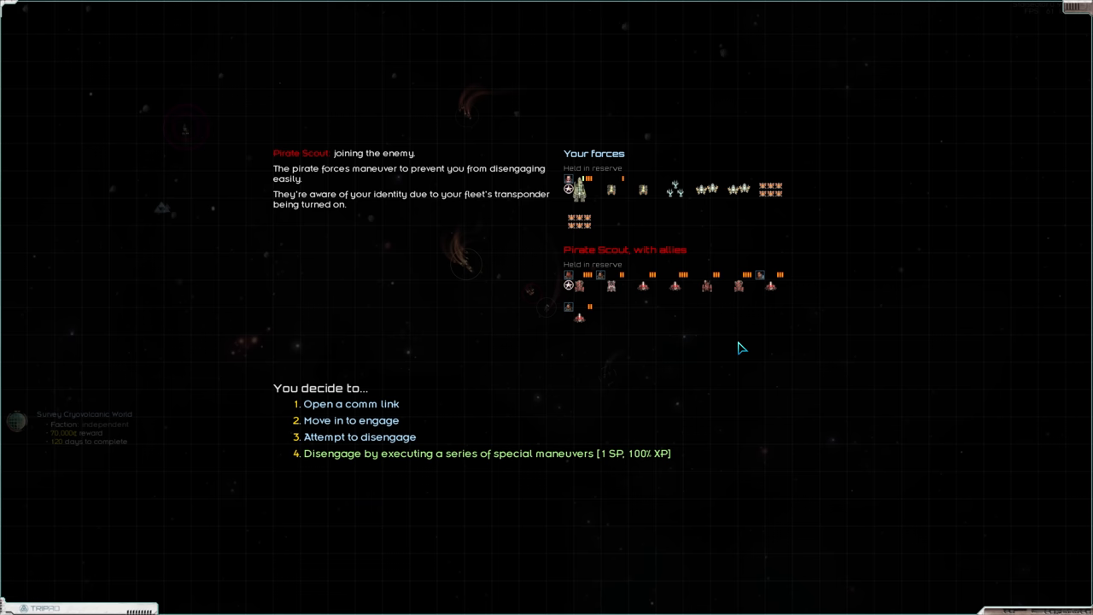
click(351, 419)
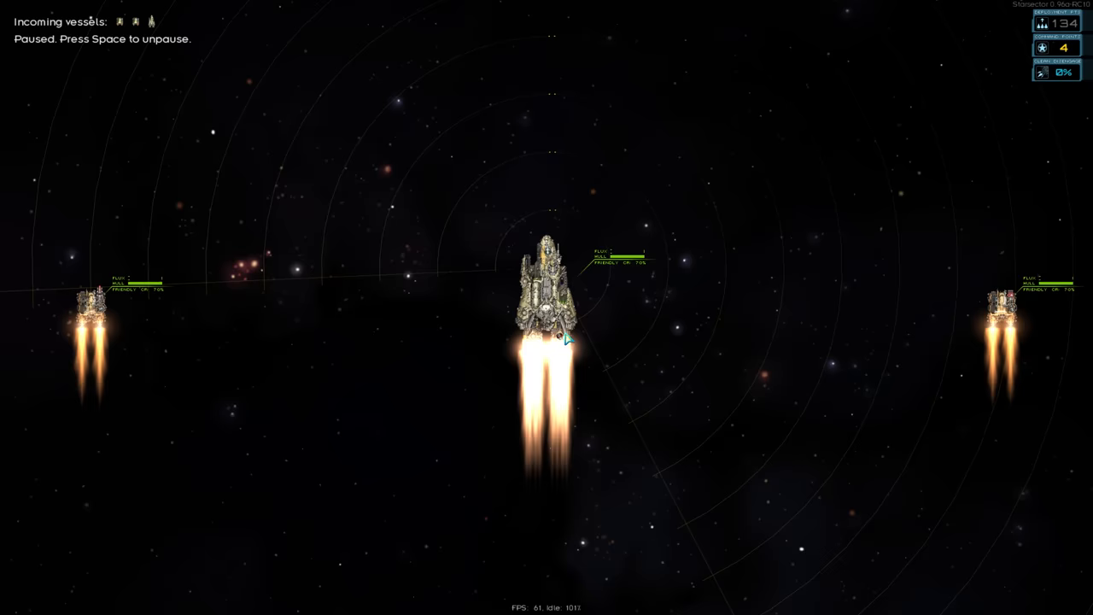
Unpause the battle and destroy the pirate fleet.
click(546, 298)
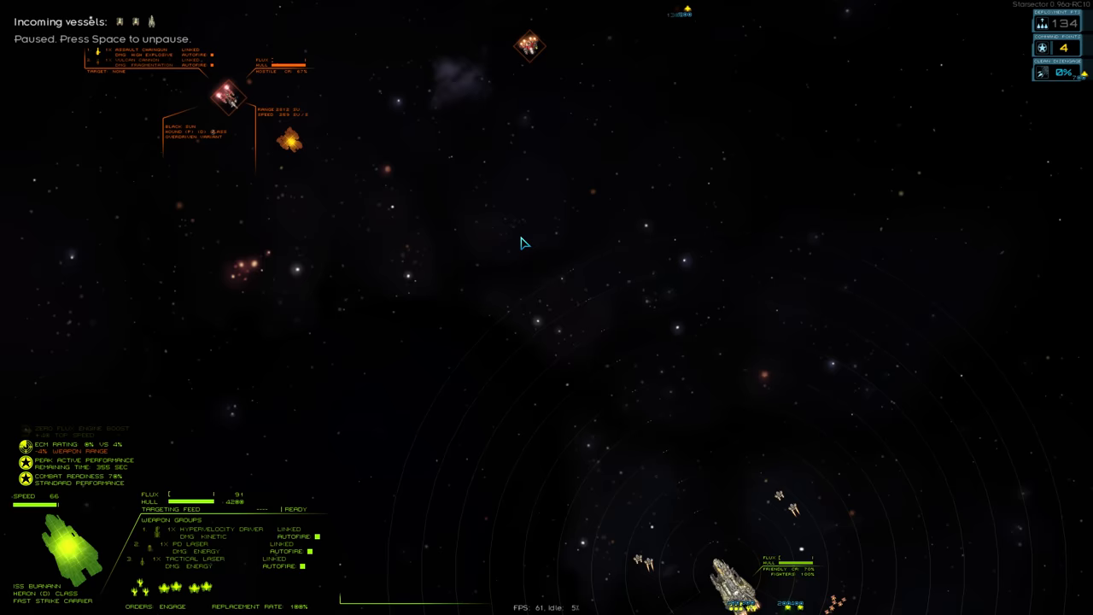
key(space)
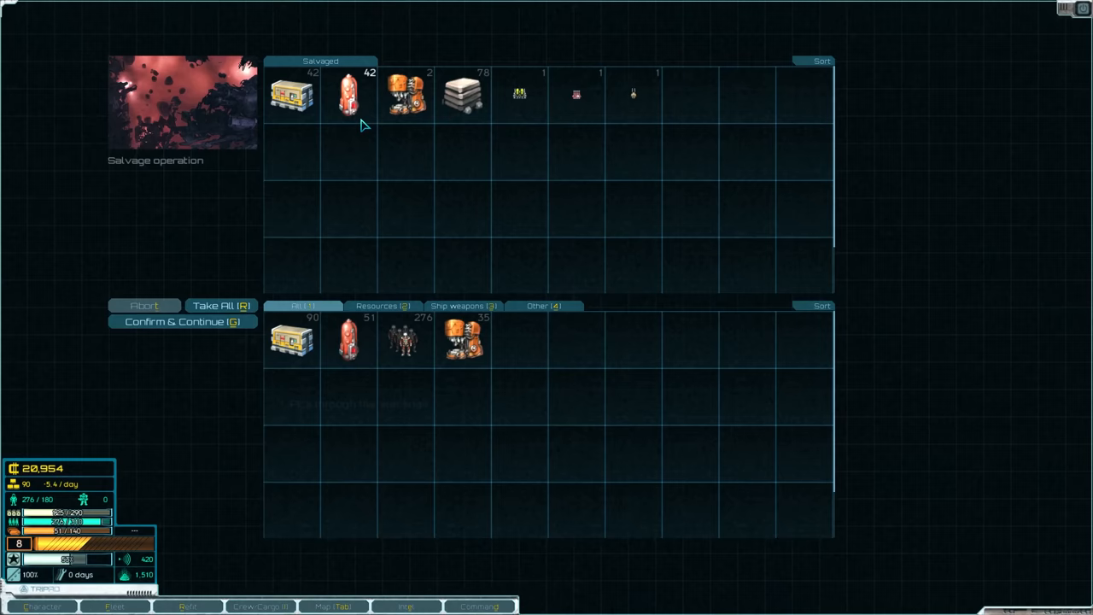
Confirm the salvage and collect both Naikoon bounties, reaching 46,154 credits.
click(183, 321)
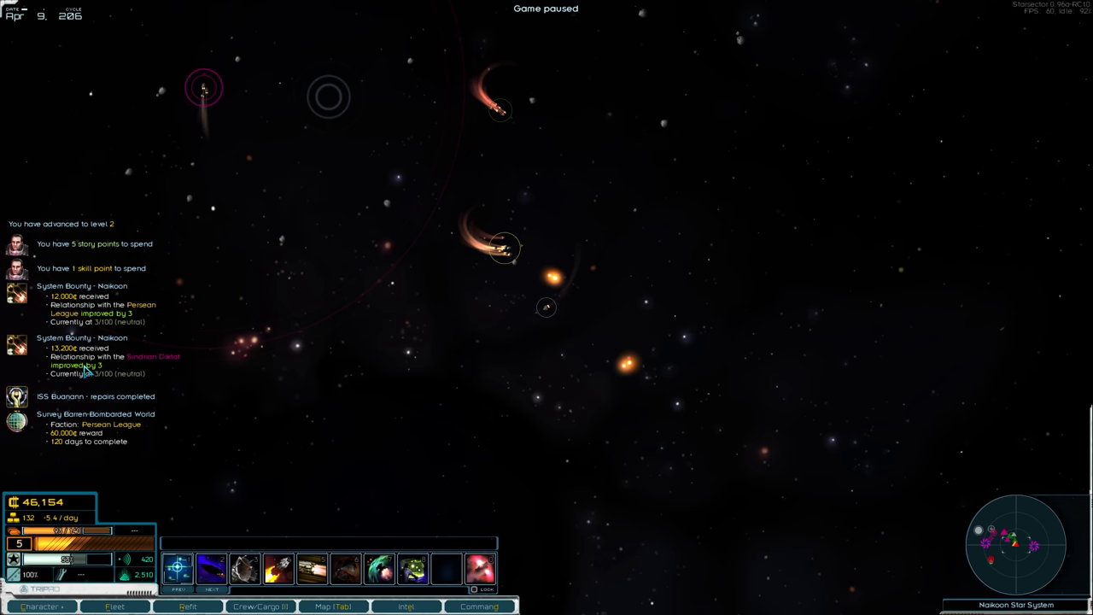
click(406, 606)
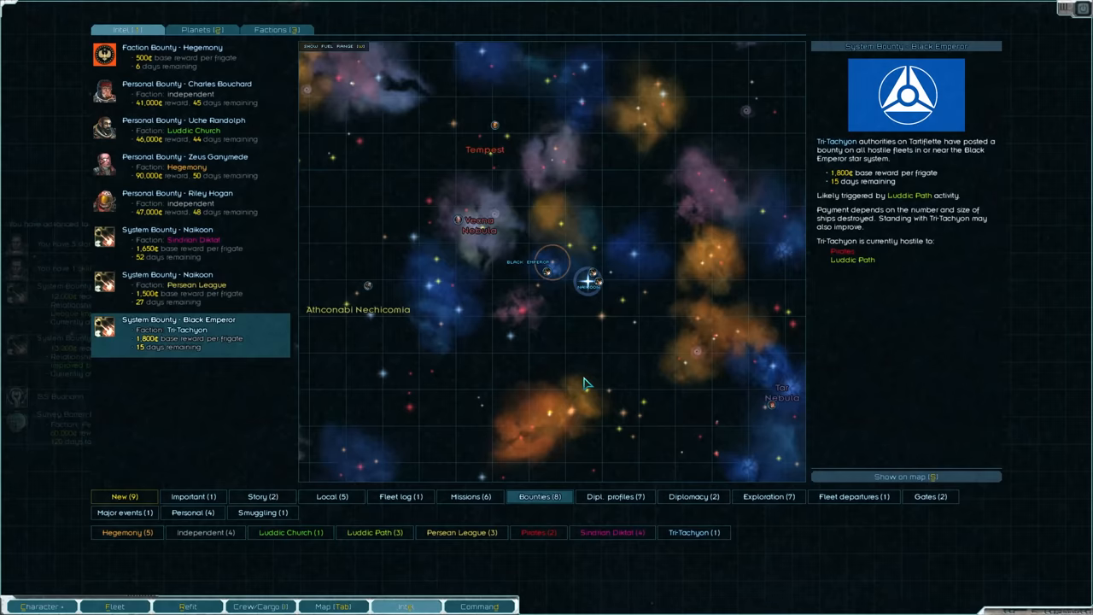
click(188, 286)
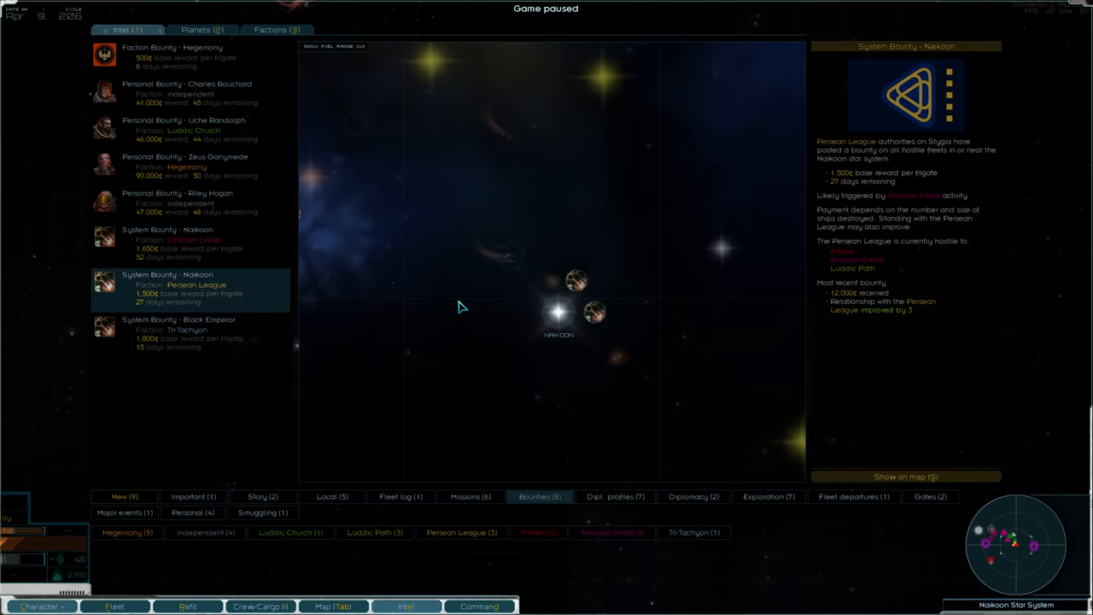
click(406, 606)
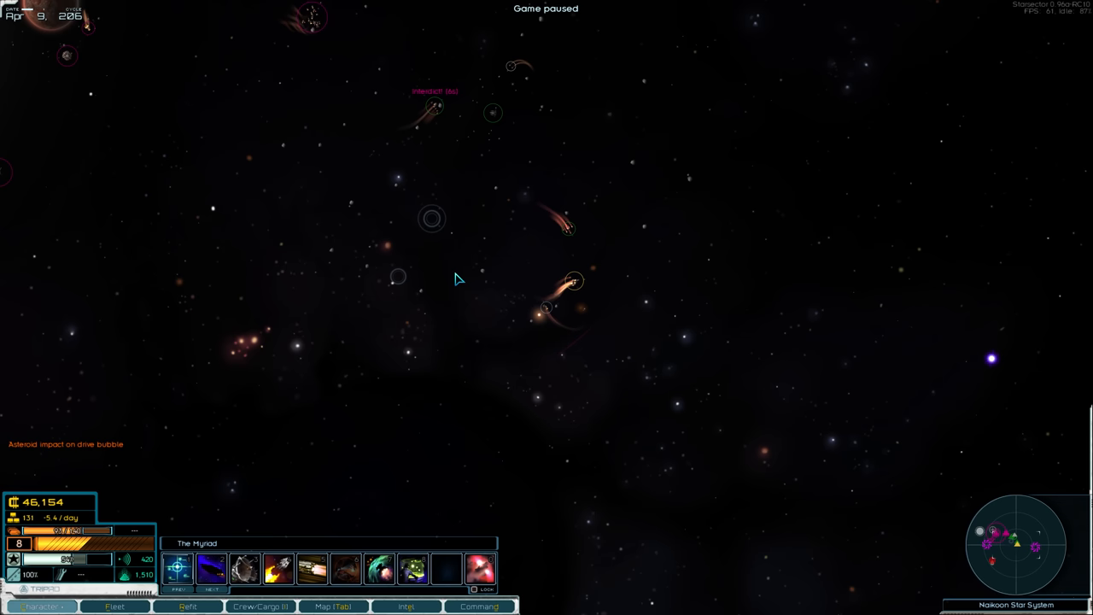
Open the Character skills screen to spend the one available skill point.
click(41, 605)
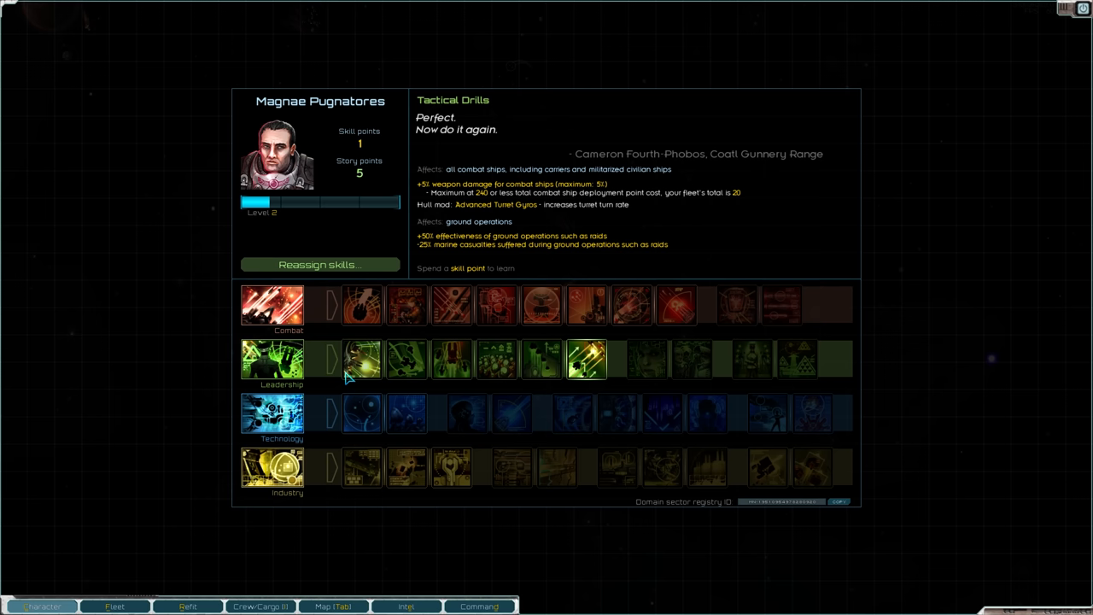
Spend the last skill point on Carrier Group in the Leadership row and leave the skills screen.
click(541, 358)
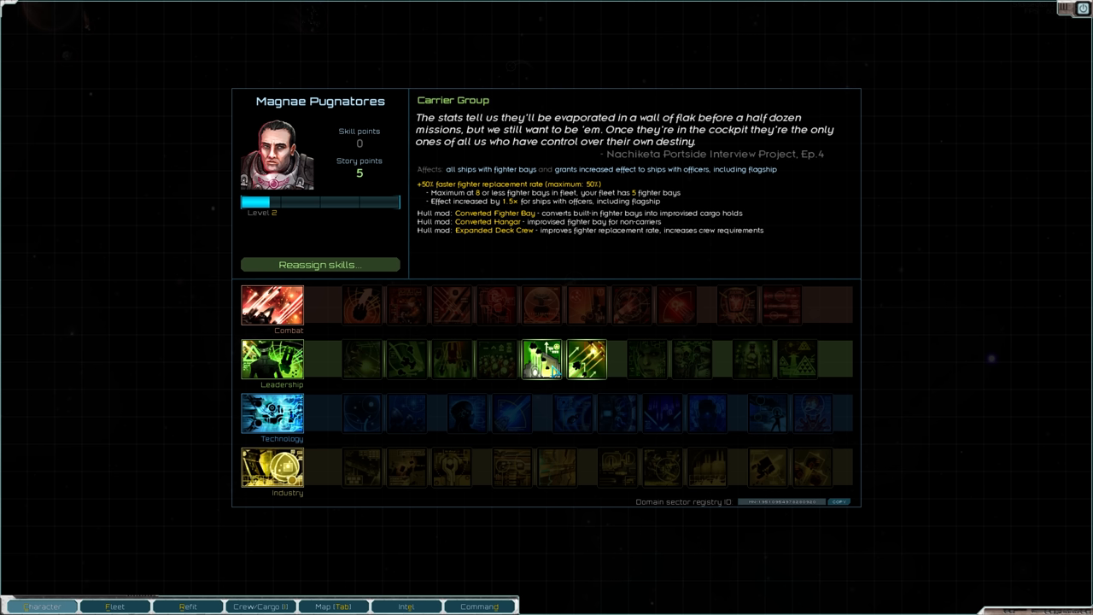
key(space)
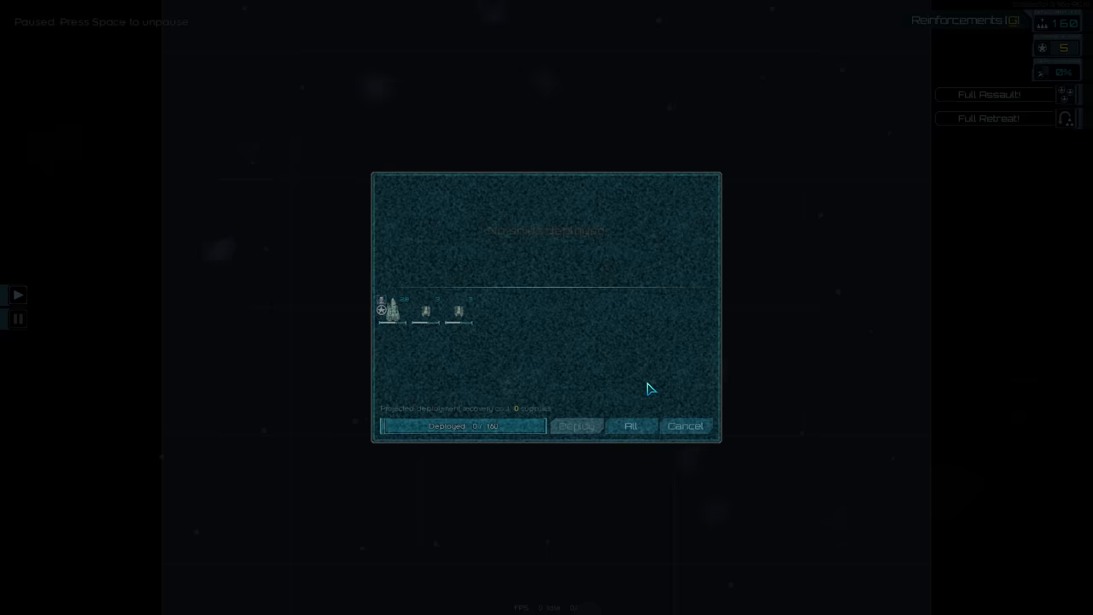
Deploy all available ships and unpause so the fleet engages the enemy.
click(630, 426)
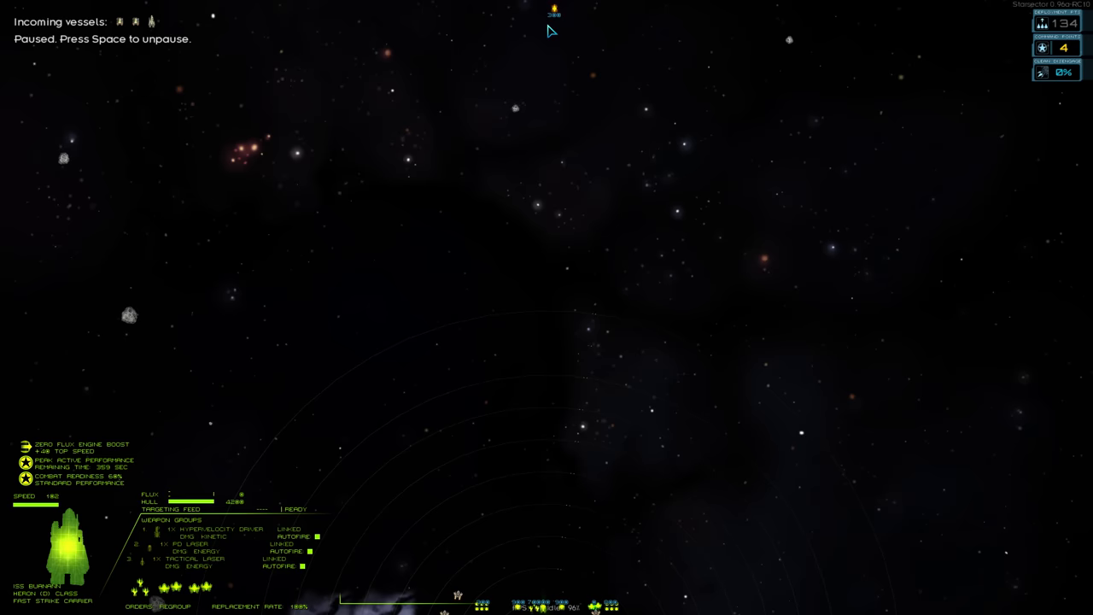
key(space)
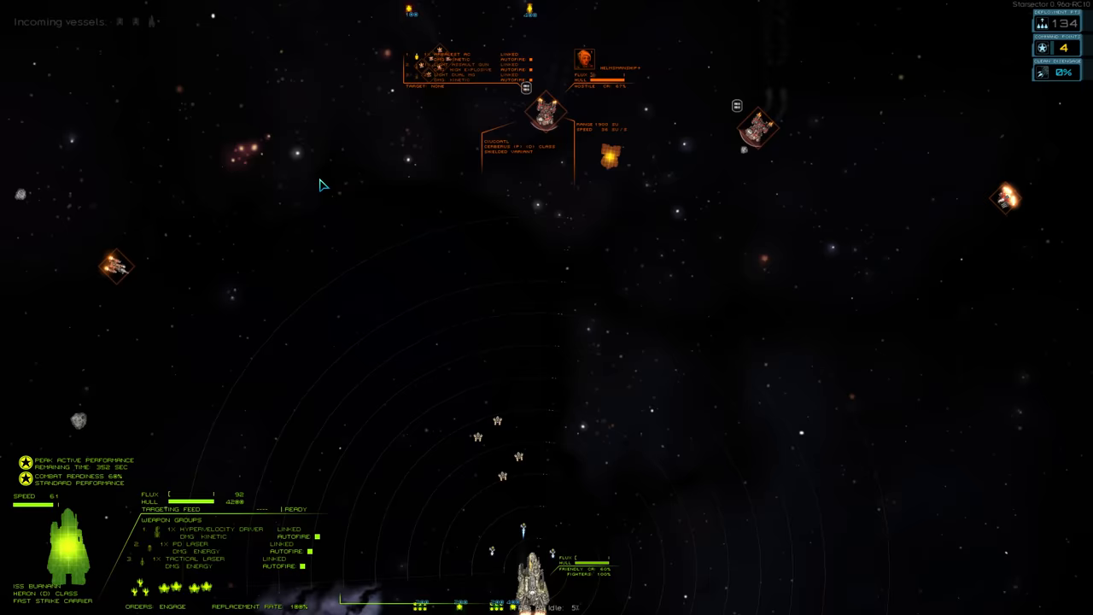